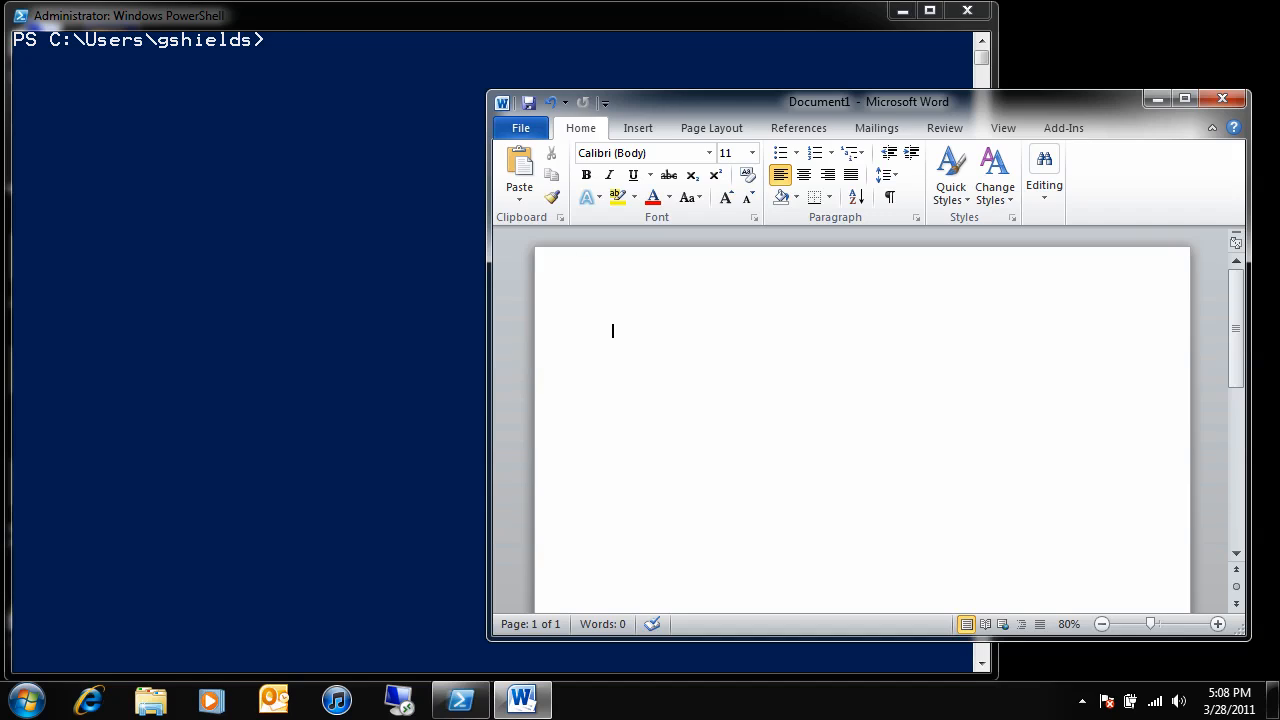
Step: Bring the administrator PowerShell console in front of the blank Word document
{"action": "left_click", "coordinate": [308, 181]}
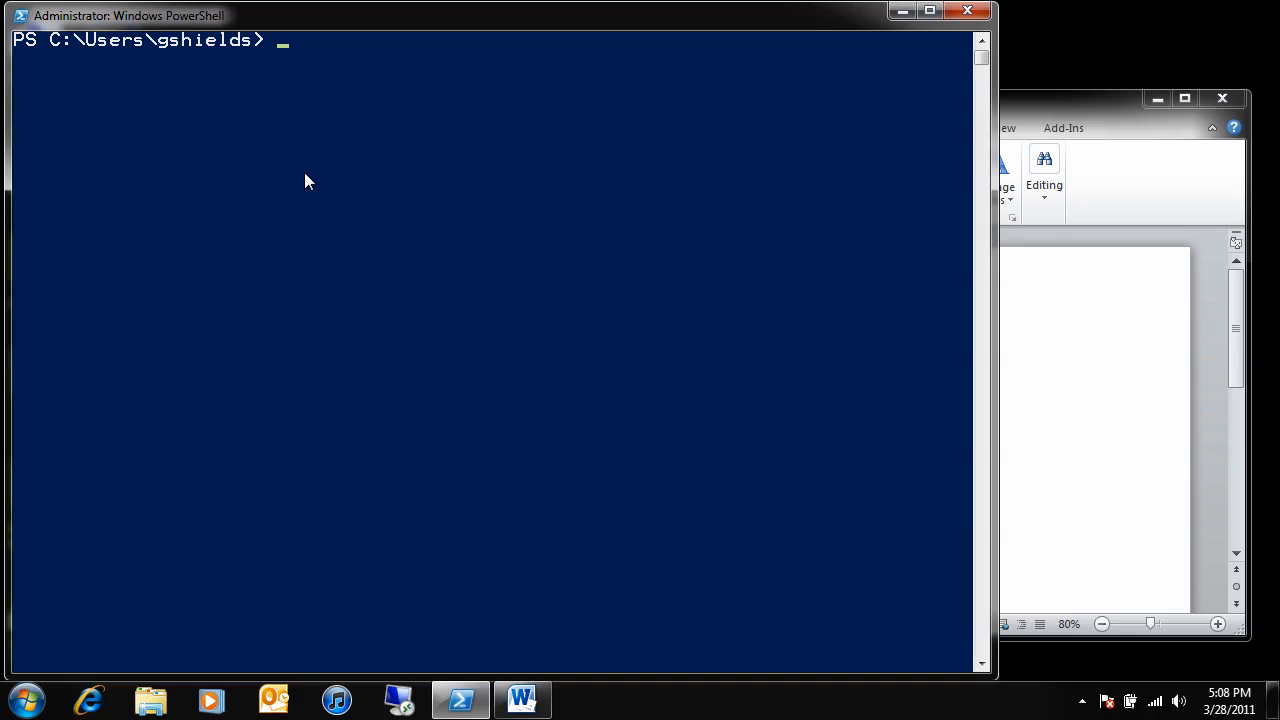
Step: Run get-process to list all running processes, including WINWORD
{"action": "type", "text": "get-process"}
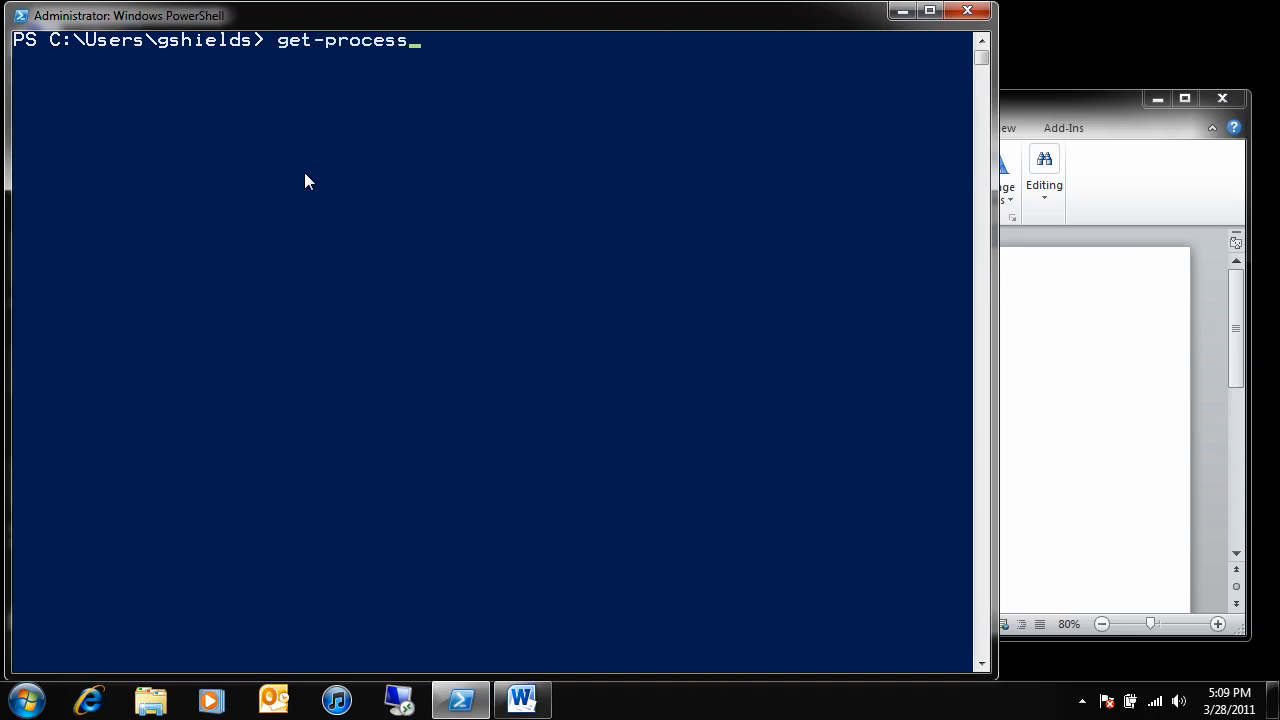
{"action": "key", "text": "Return"}
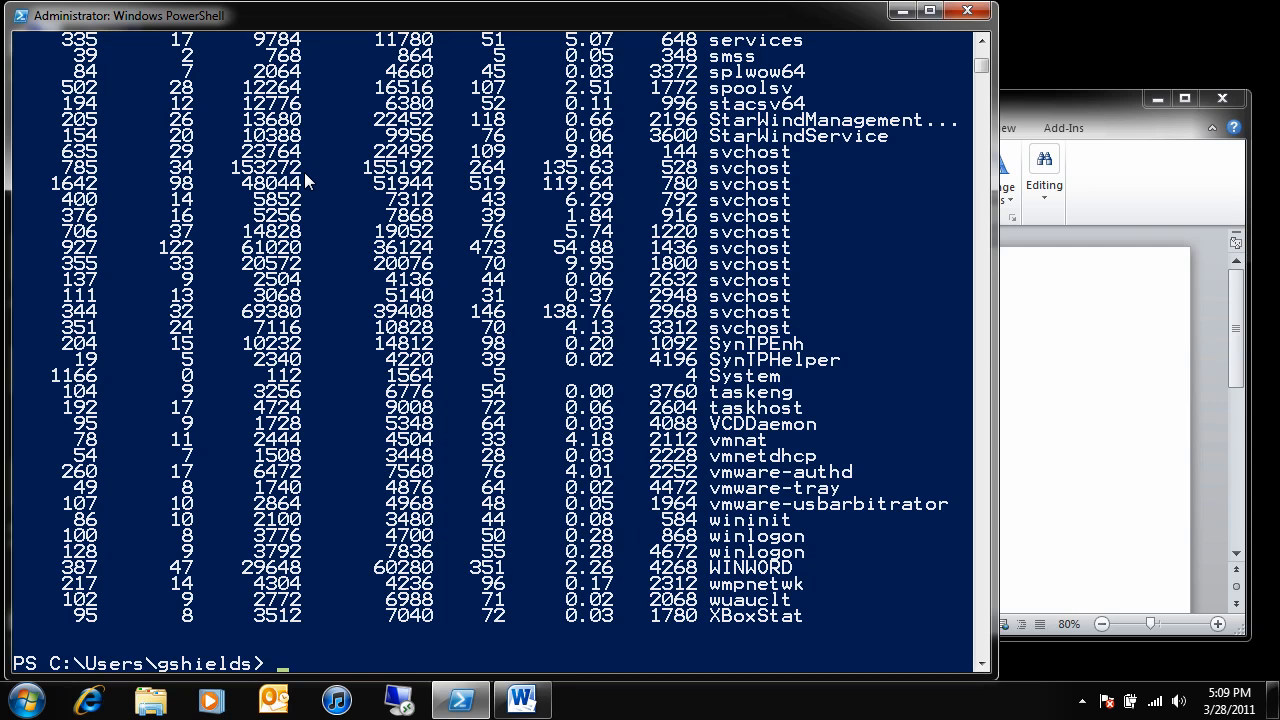
{"action": "mouse_move", "coordinate": [513, 262]}
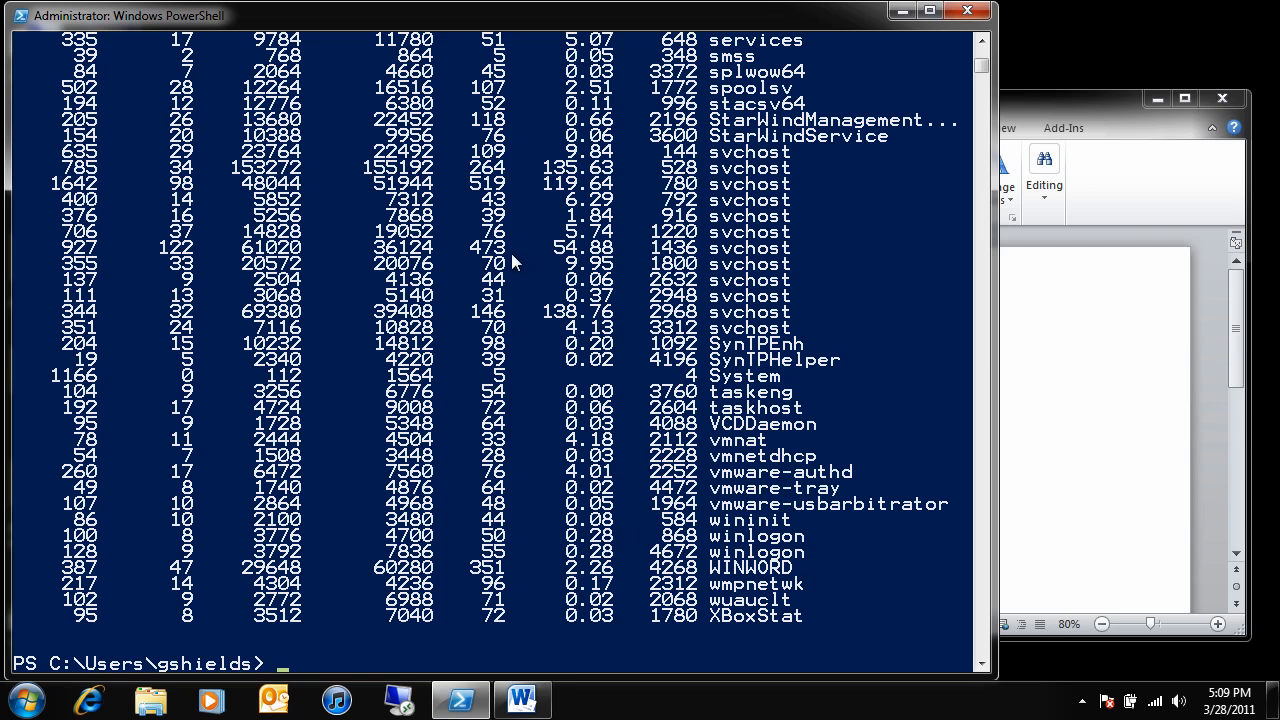
Step: Enter a query for WINWORD's name and start time at the prompt, not yet run
{"action": "type", "text": "(get-process winword).starttime"}
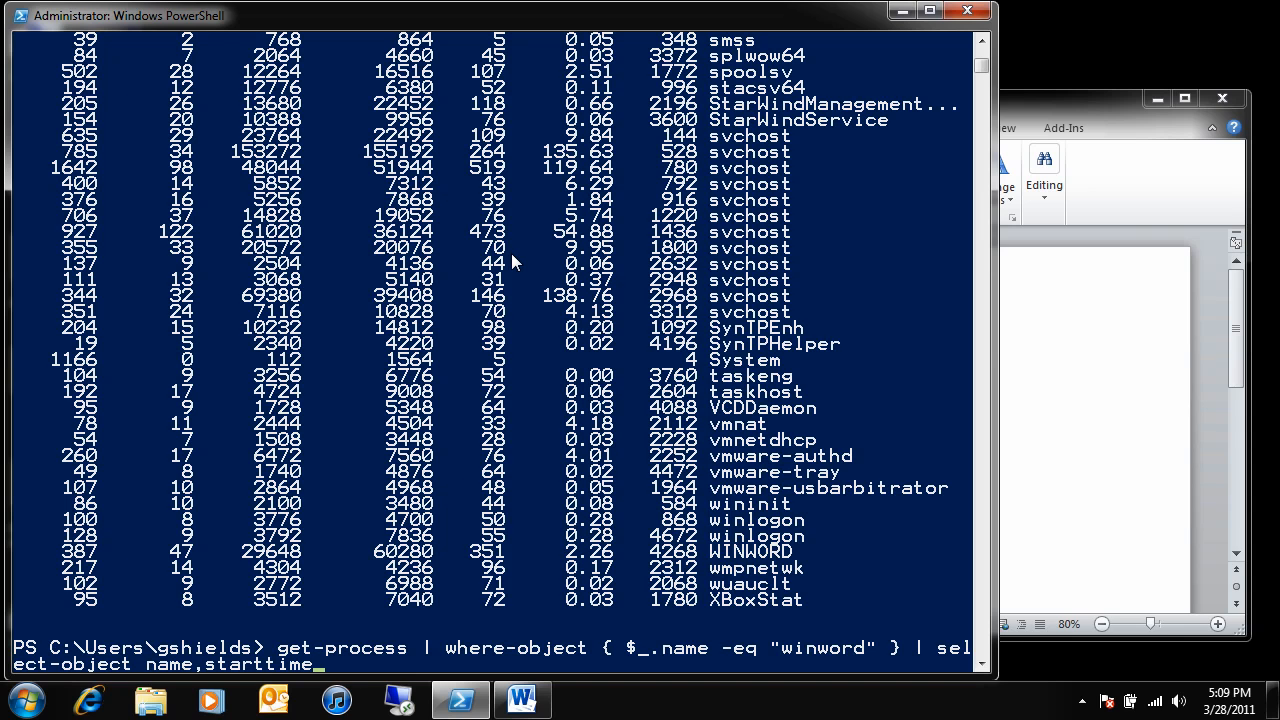
{"action": "mouse_move", "coordinate": [405, 658]}
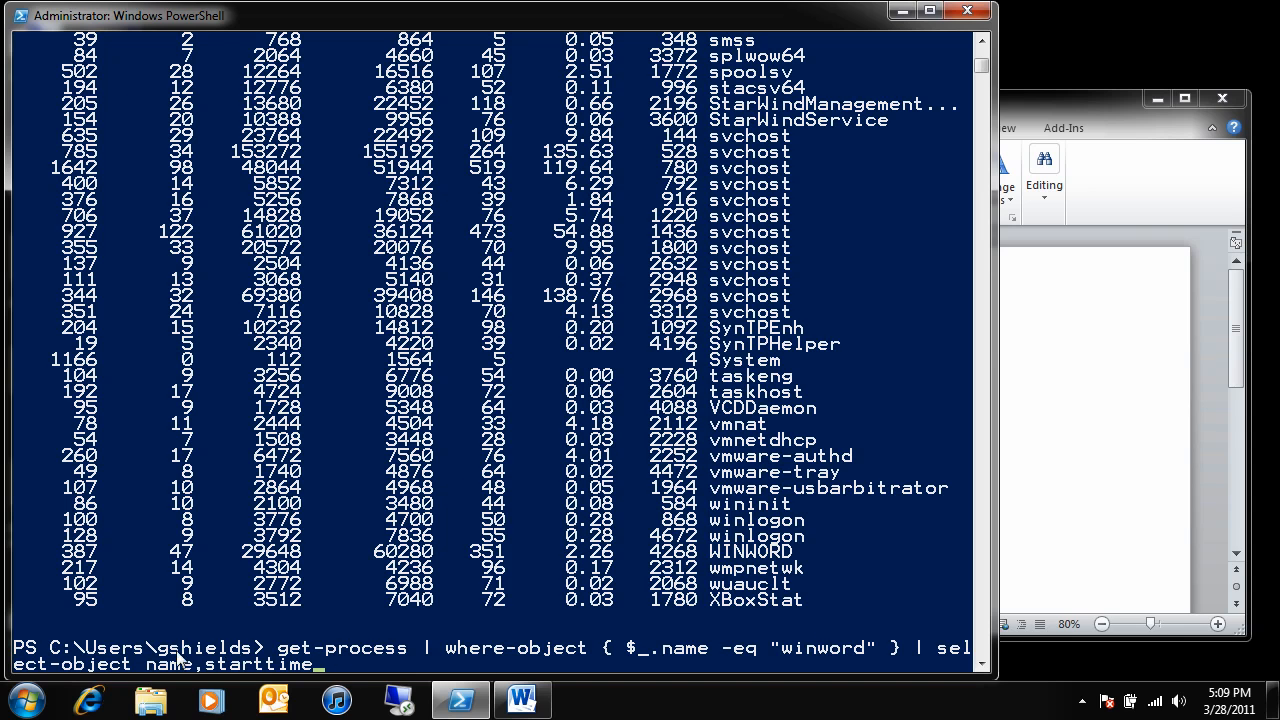
{"action": "mouse_move", "coordinate": [288, 665]}
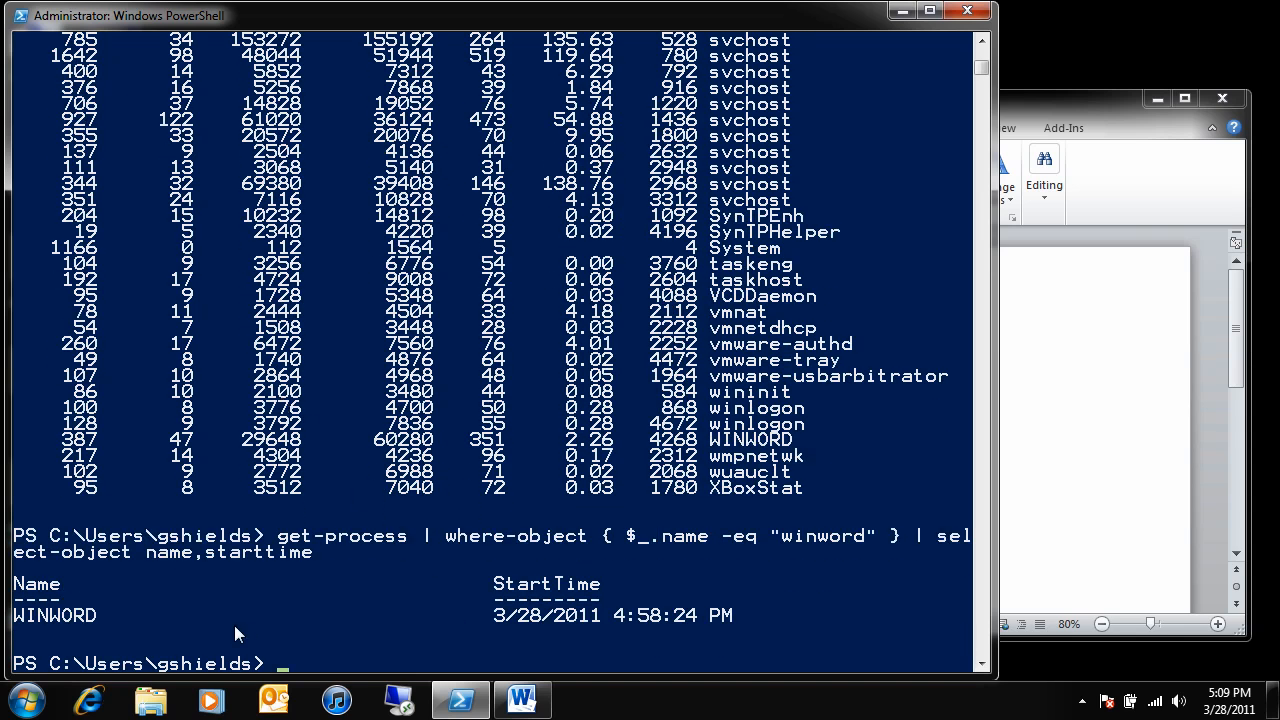
{"action": "mouse_move", "coordinate": [546, 638]}
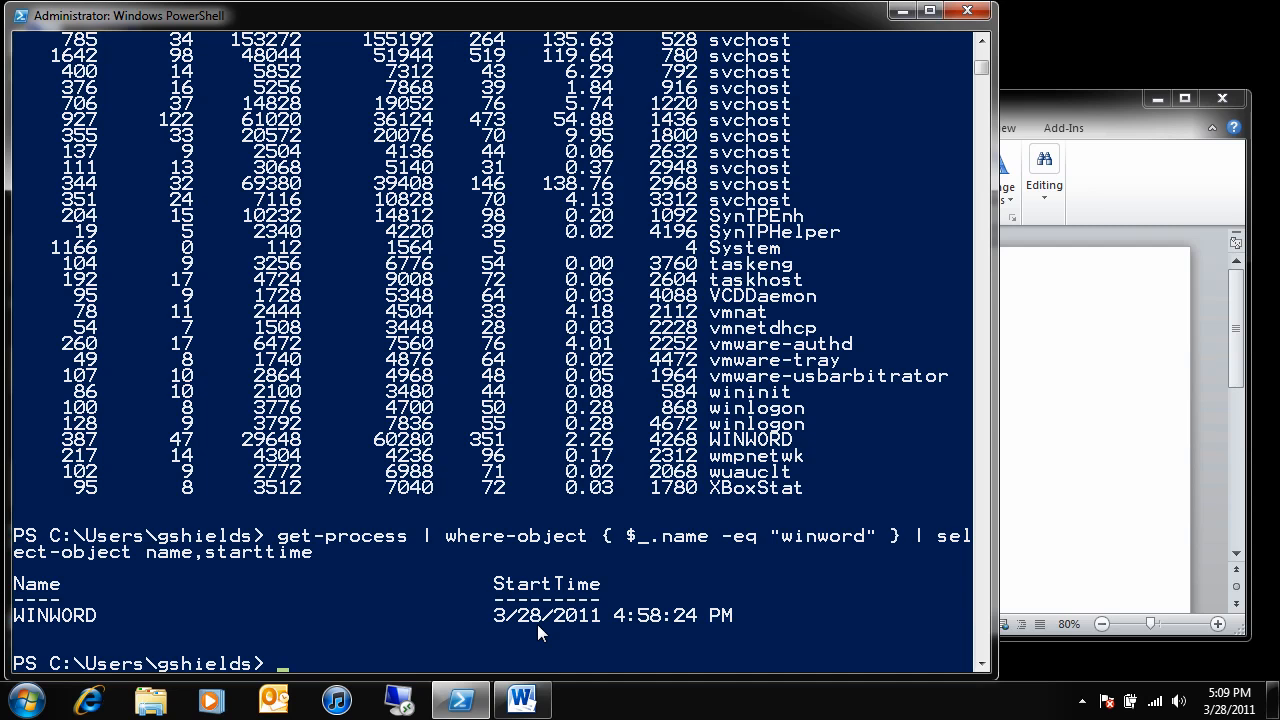
{"action": "mouse_move", "coordinate": [465, 562]}
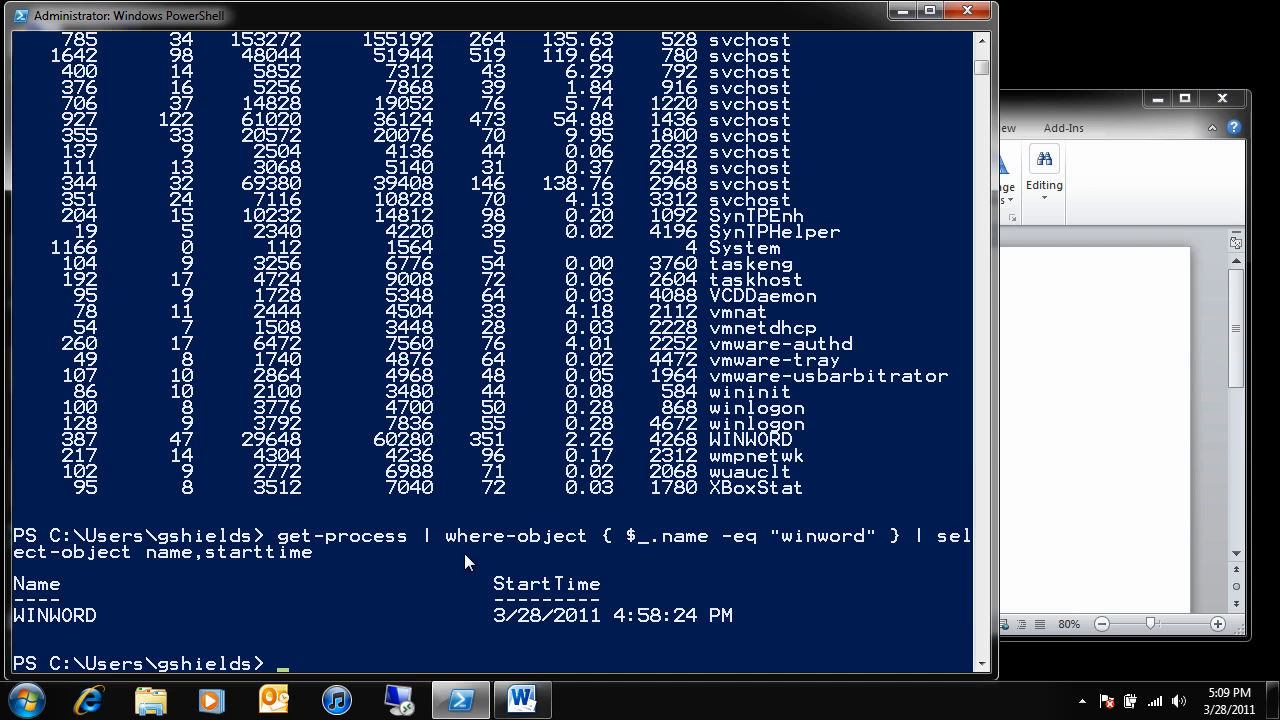
Step: Run (get-process winword).starttime to print Monday, March 28, 2011 4:58:24 PM
{"action": "type", "text": "(get-process winword).starttime"}
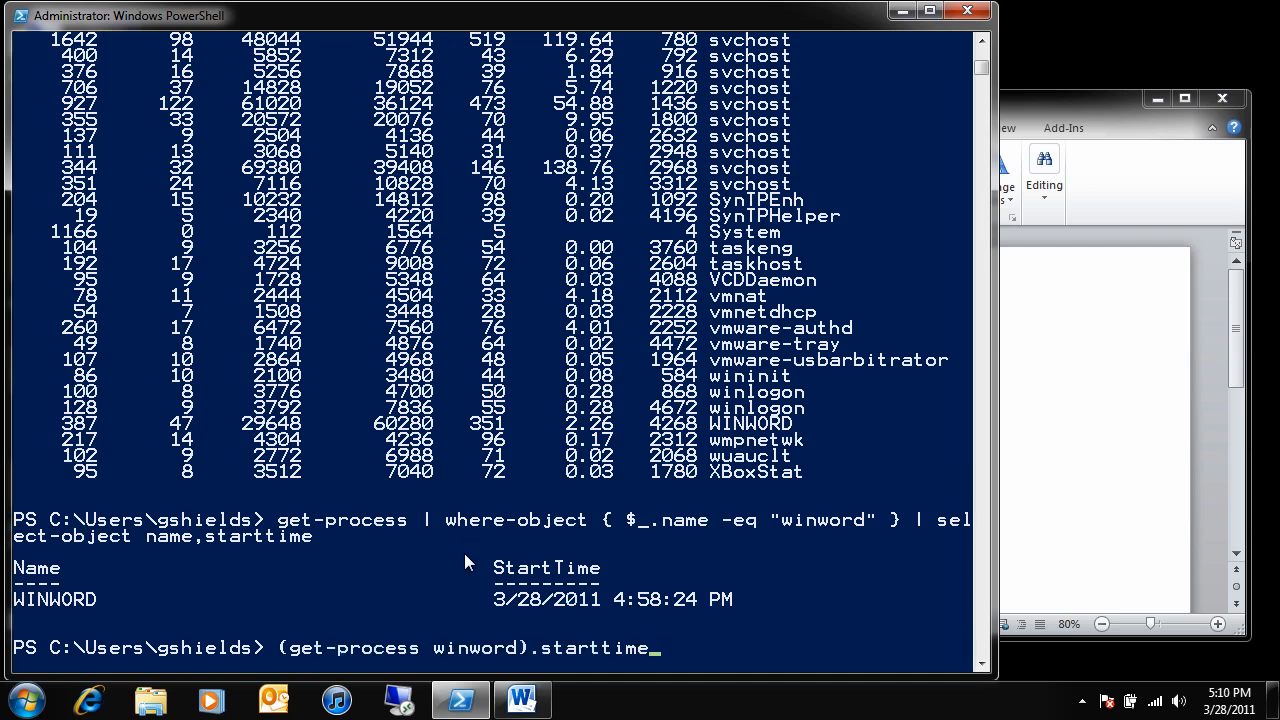
{"action": "mouse_move", "coordinate": [478, 586]}
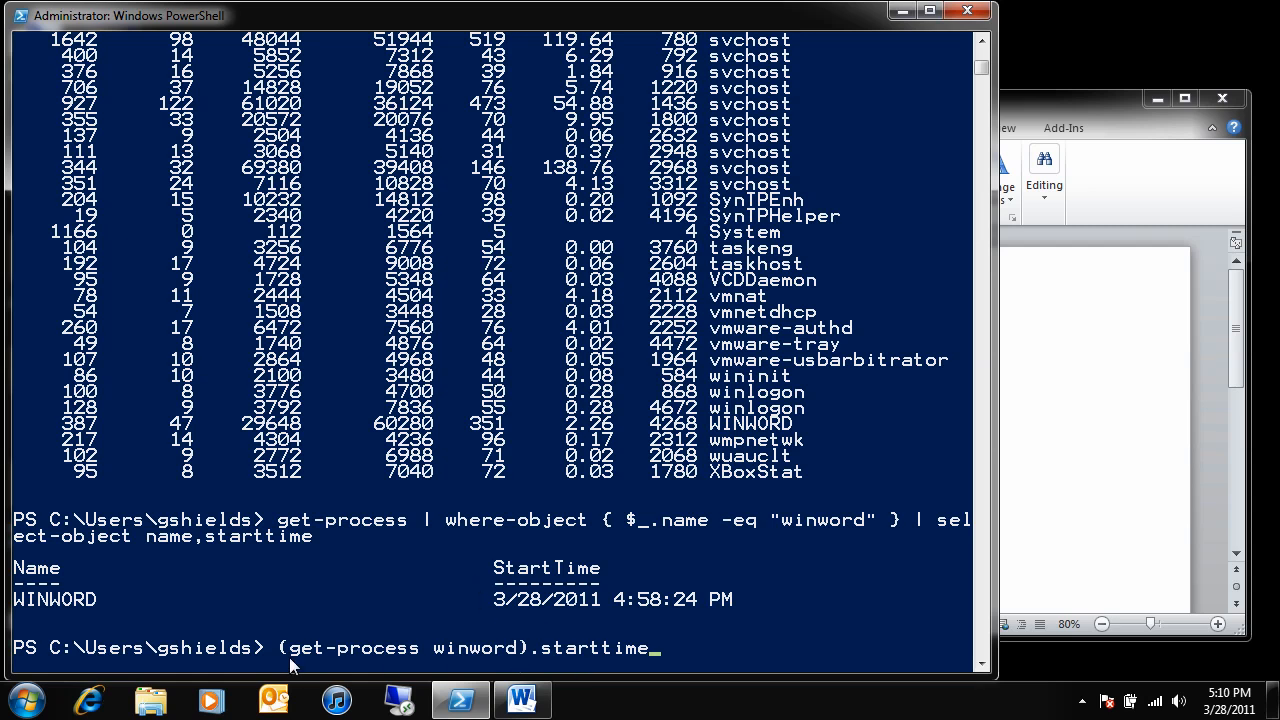
{"action": "mouse_move", "coordinate": [508, 640]}
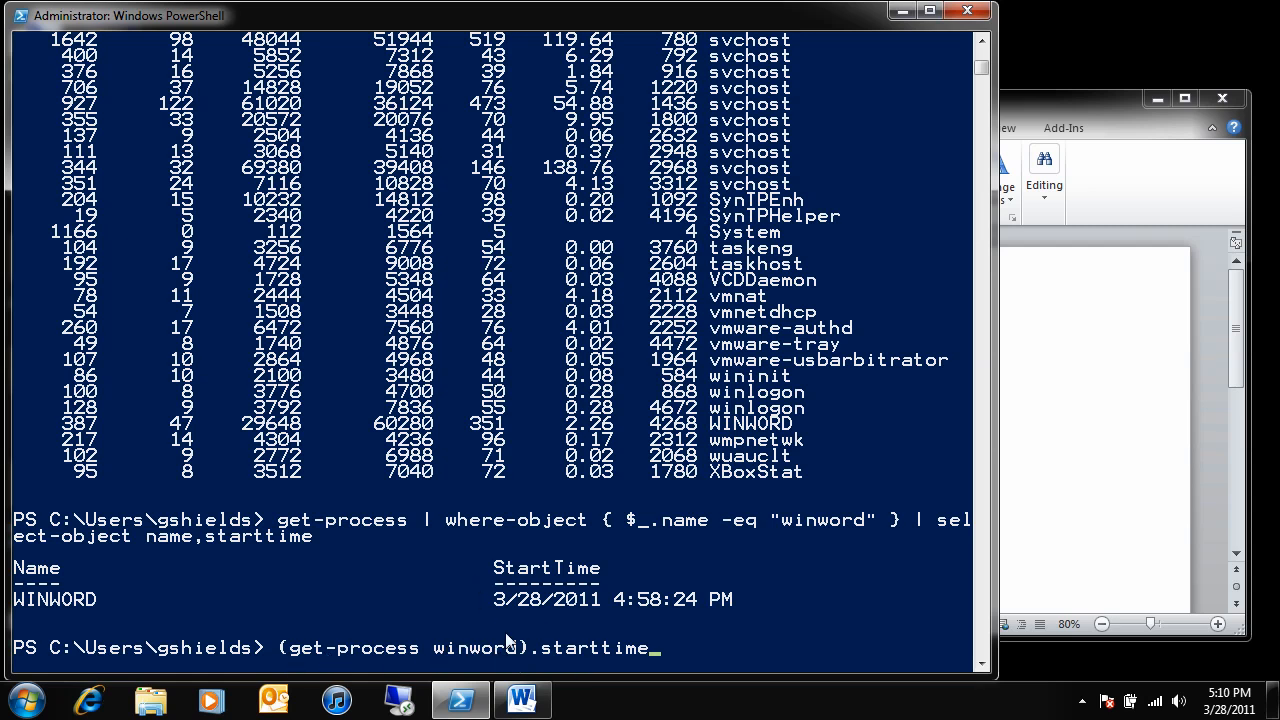
{"action": "mouse_move", "coordinate": [547, 662]}
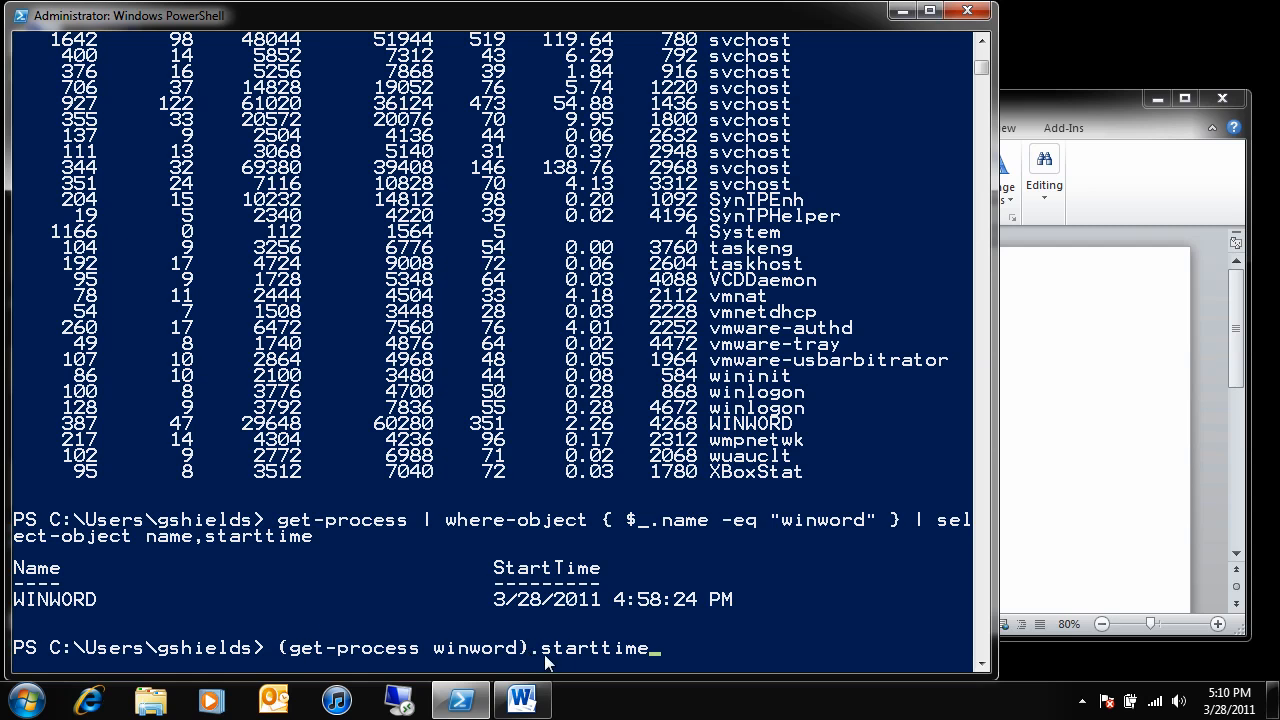
{"action": "mouse_move", "coordinate": [632, 652]}
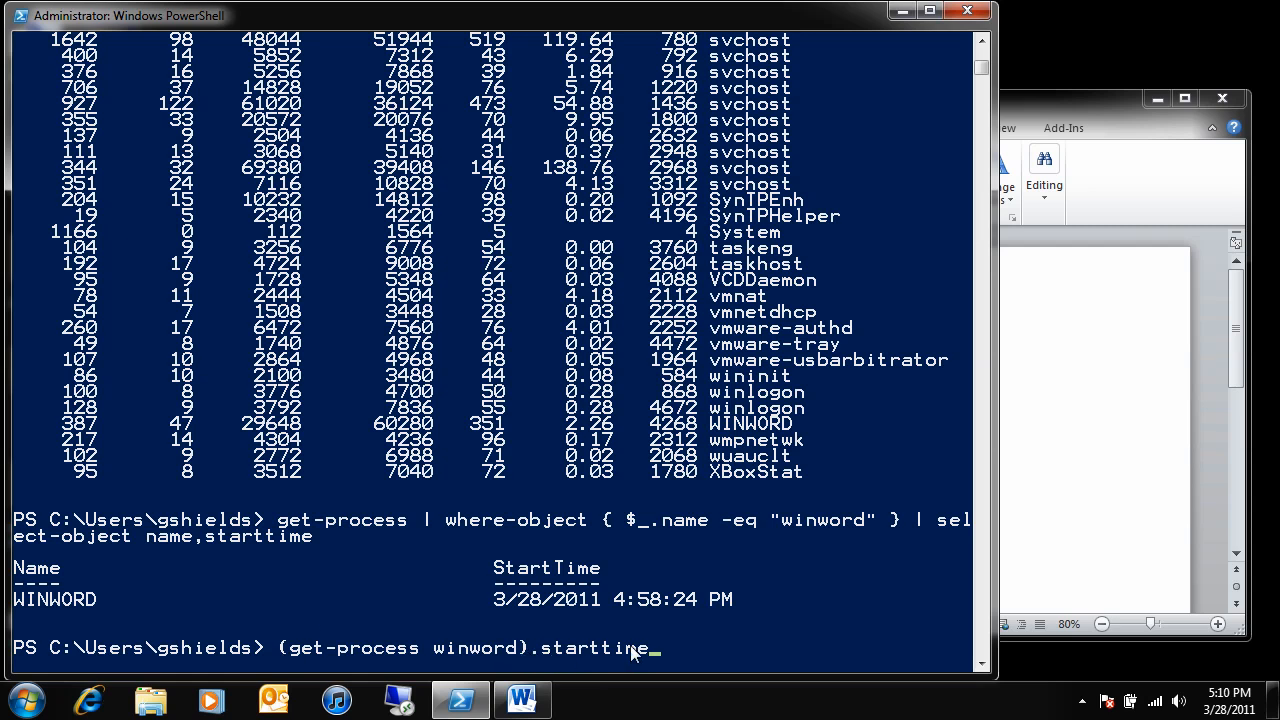
{"action": "mouse_move", "coordinate": [740, 602]}
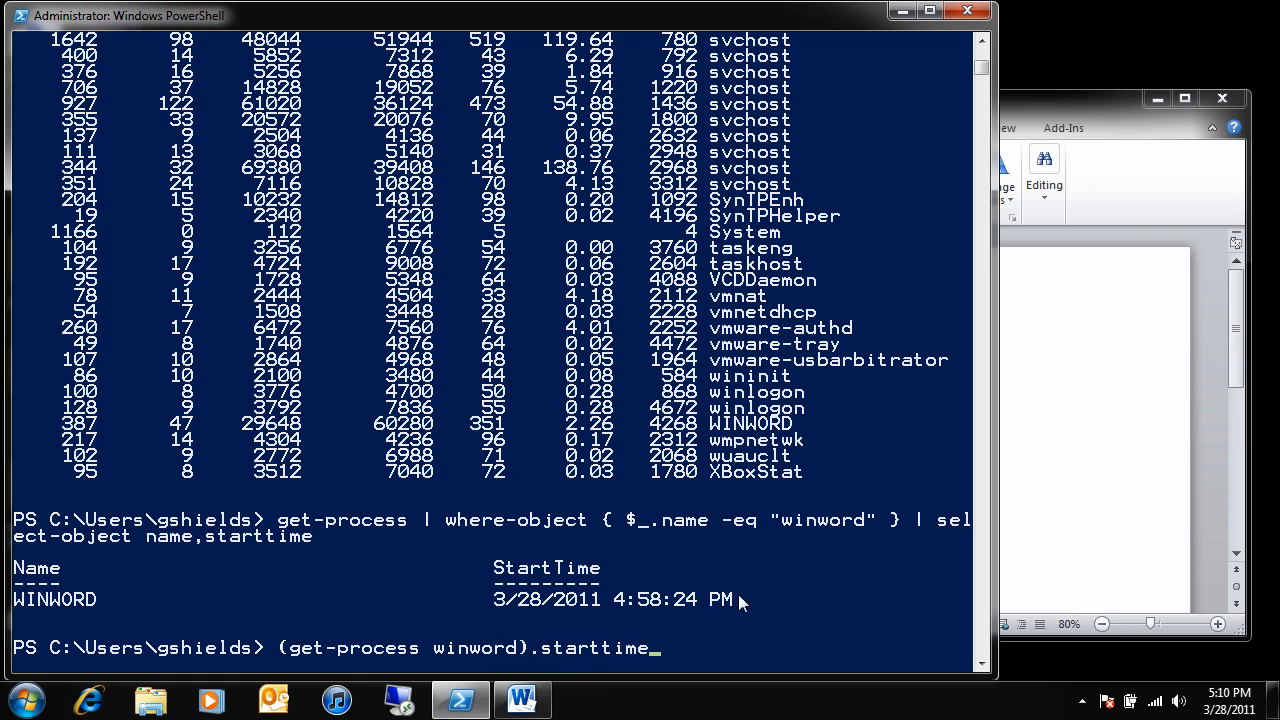
{"action": "key", "text": "Return"}
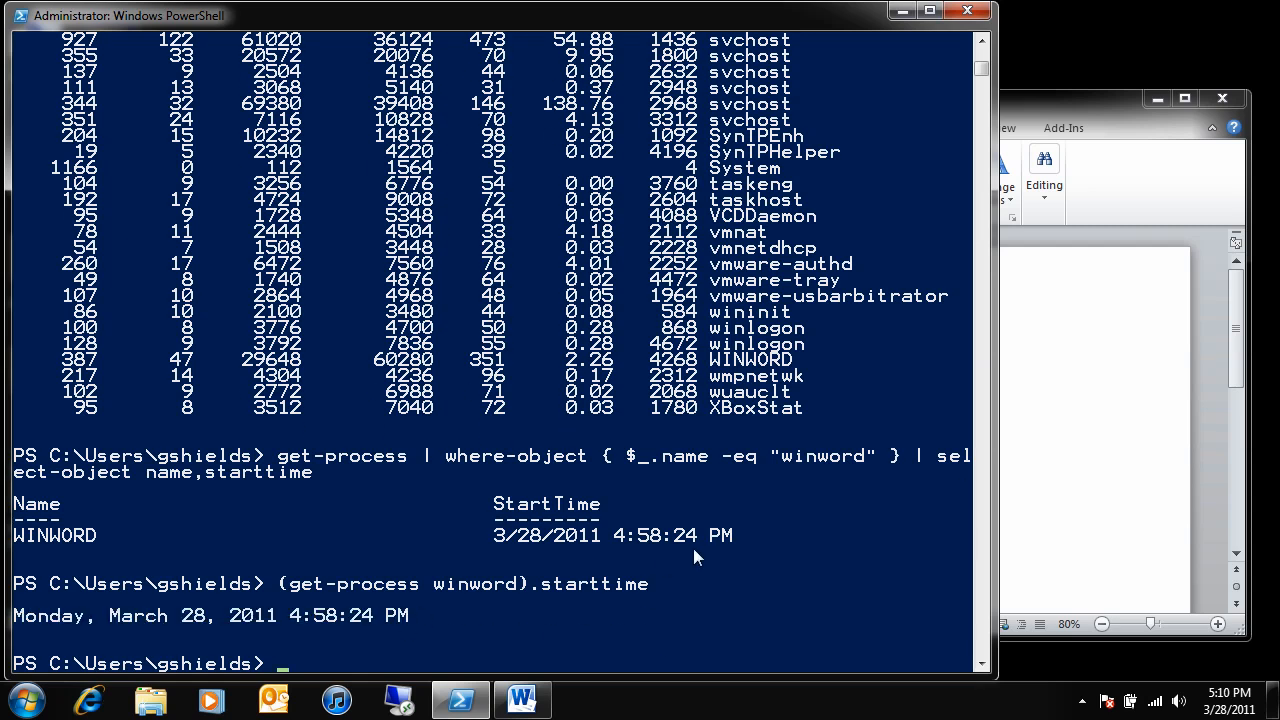
{"action": "mouse_move", "coordinate": [230, 624]}
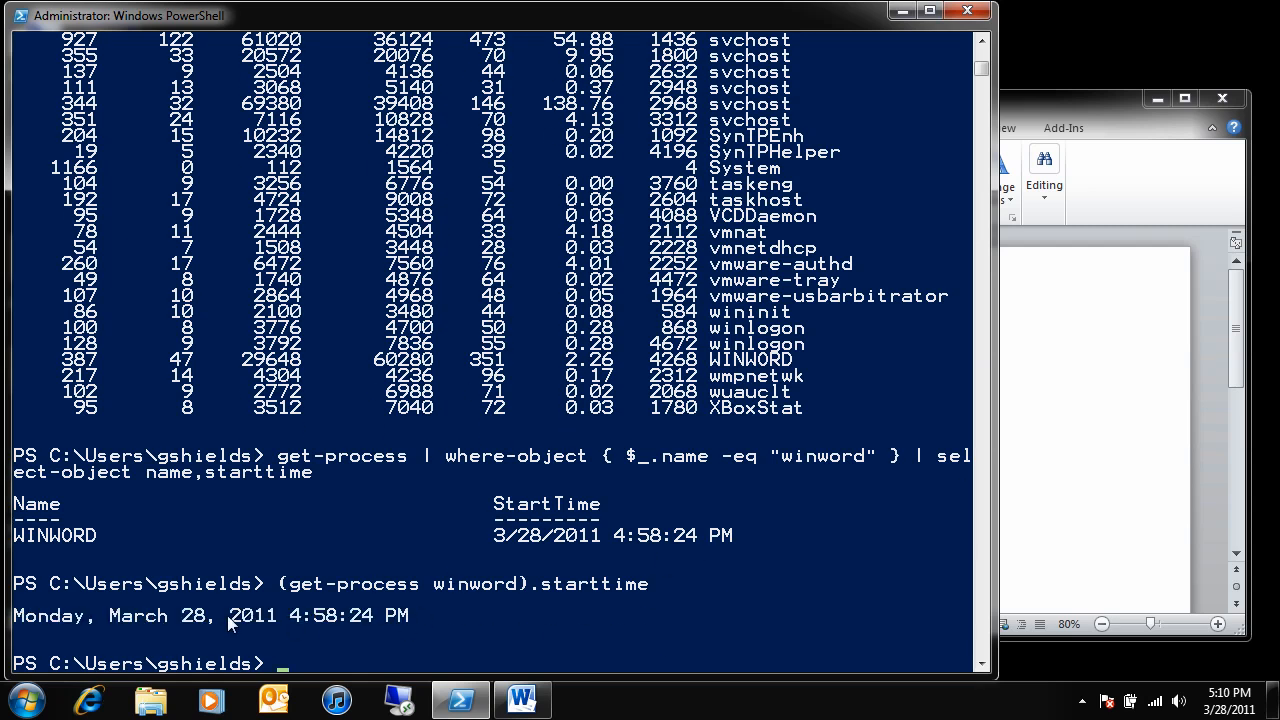
{"action": "mouse_move", "coordinate": [248, 628]}
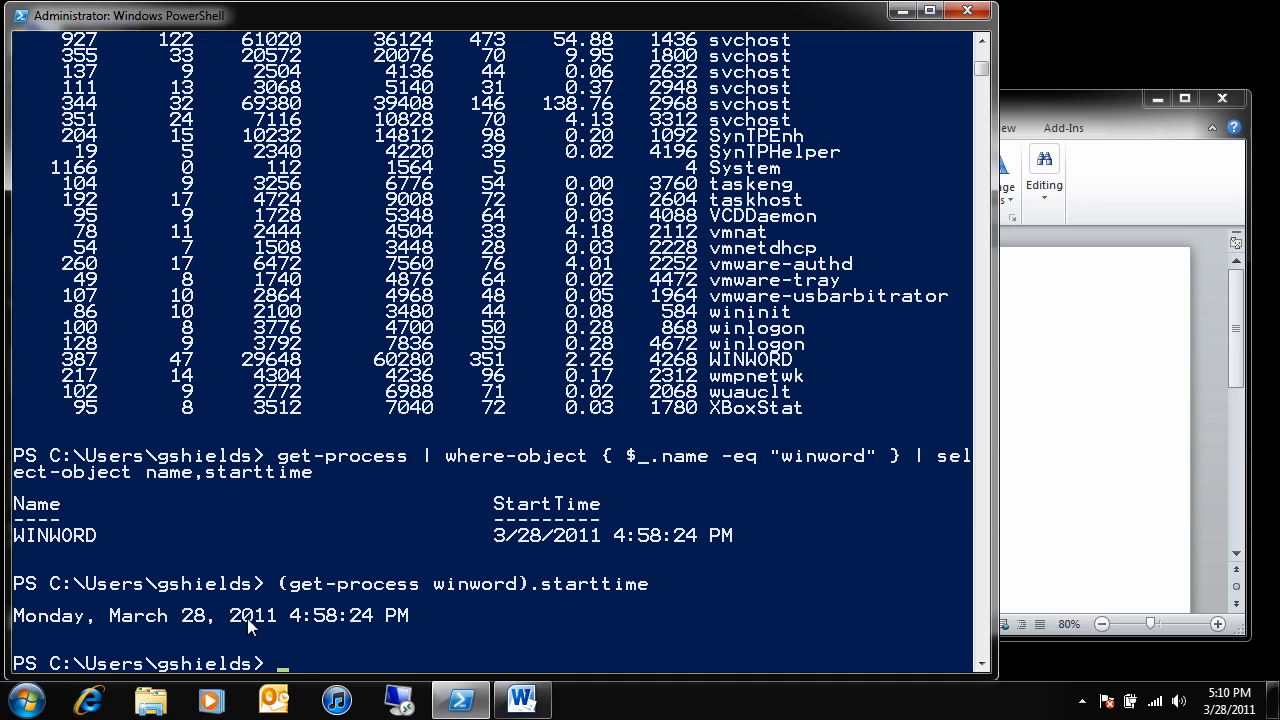
{"action": "mouse_move", "coordinate": [332, 632]}
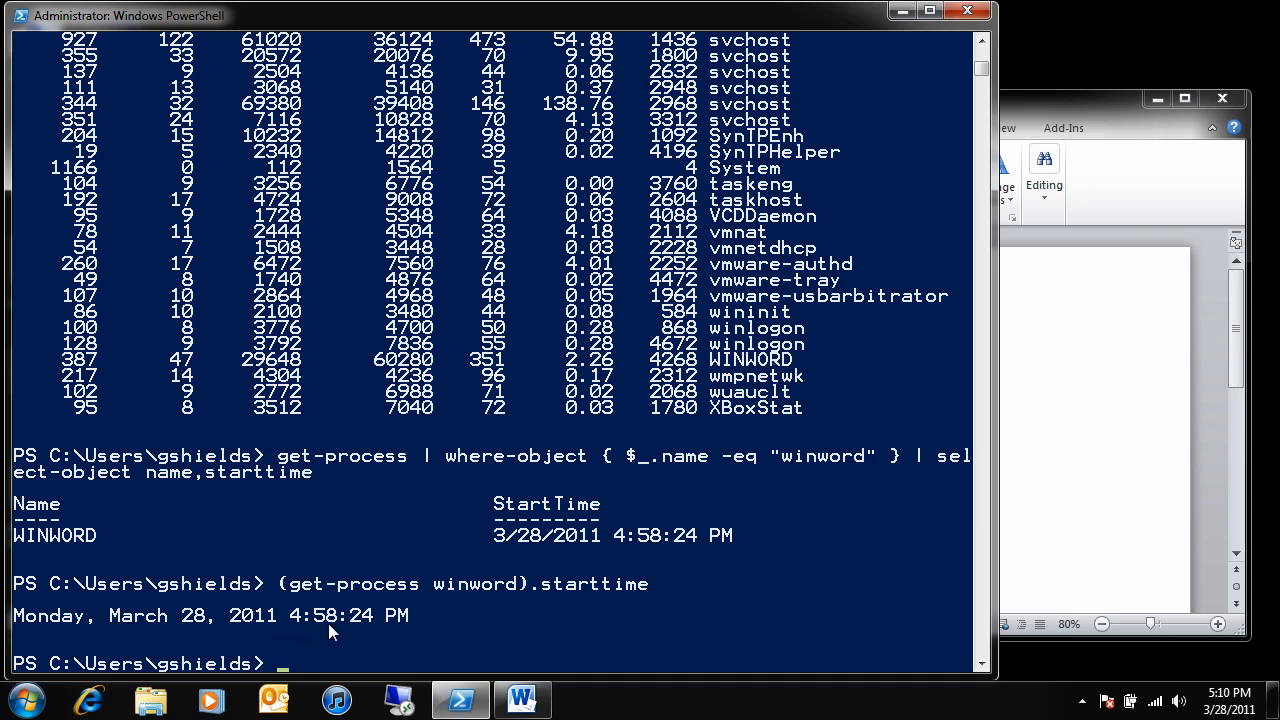
Step: Run get-date to print the current time, then enter get-date again
{"action": "type", "text": "(get-process winword).starttime"}
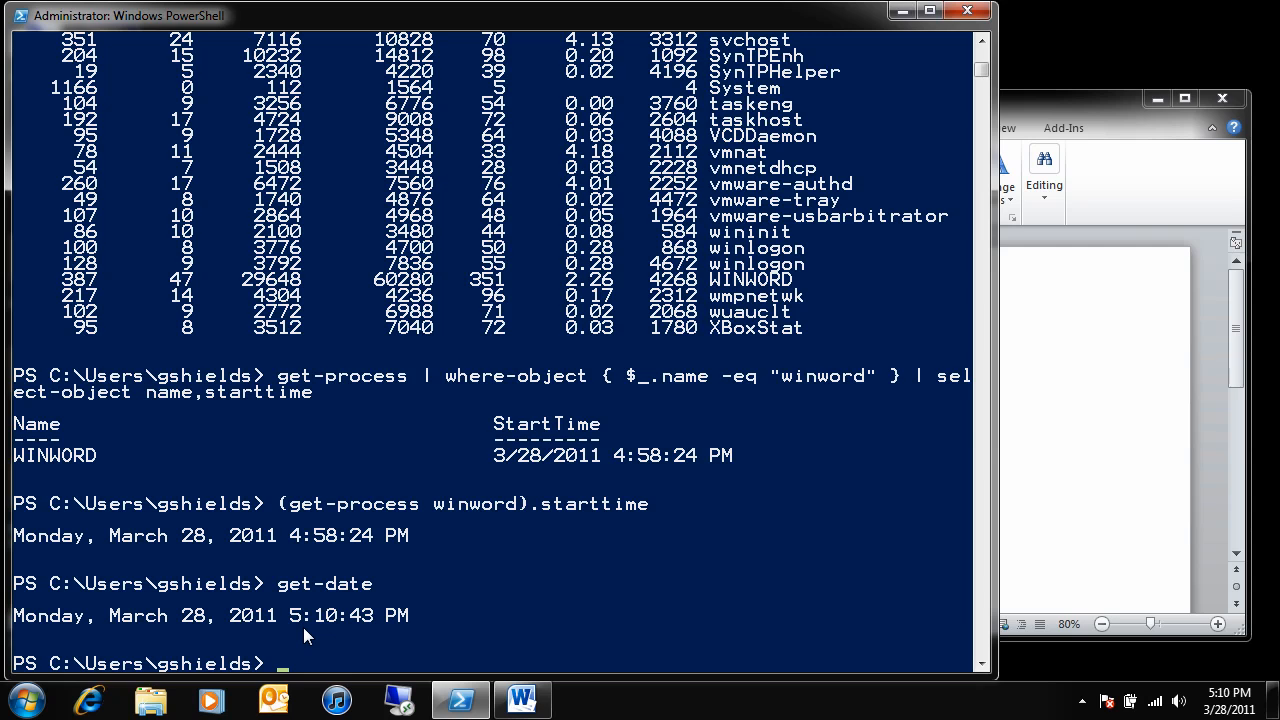
{"action": "type", "text": "get-date"}
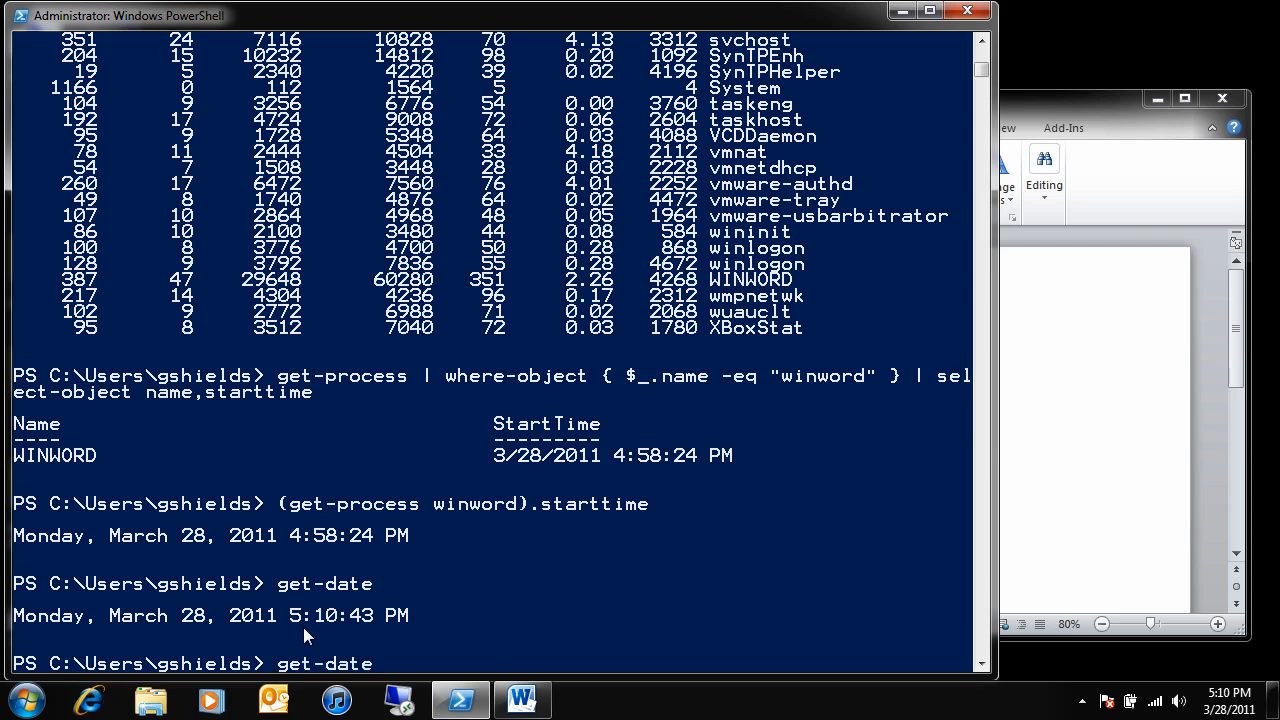
Step: Run (get-date).subtract((get-process winword).starttime), showing Word running 12 minutes 45 seconds
{"action": "type", "text": "get-date"}
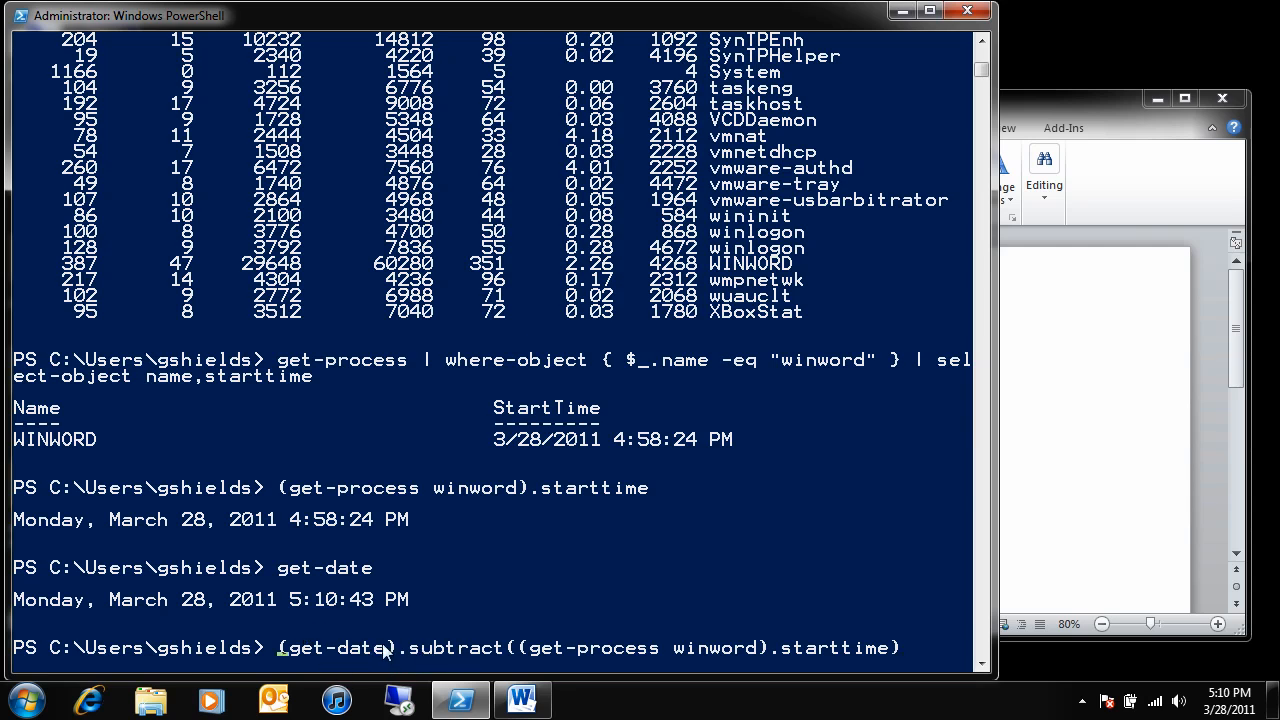
{"action": "mouse_move", "coordinate": [750, 658]}
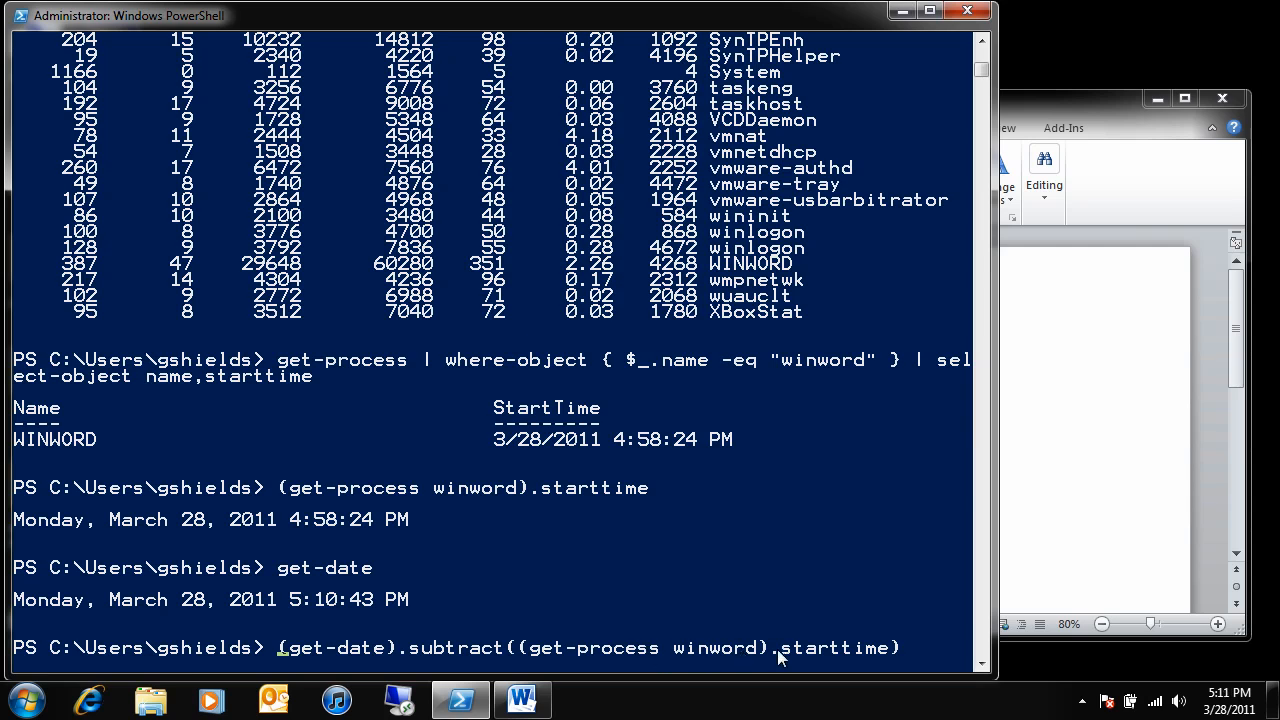
{"action": "mouse_move", "coordinate": [312, 608]}
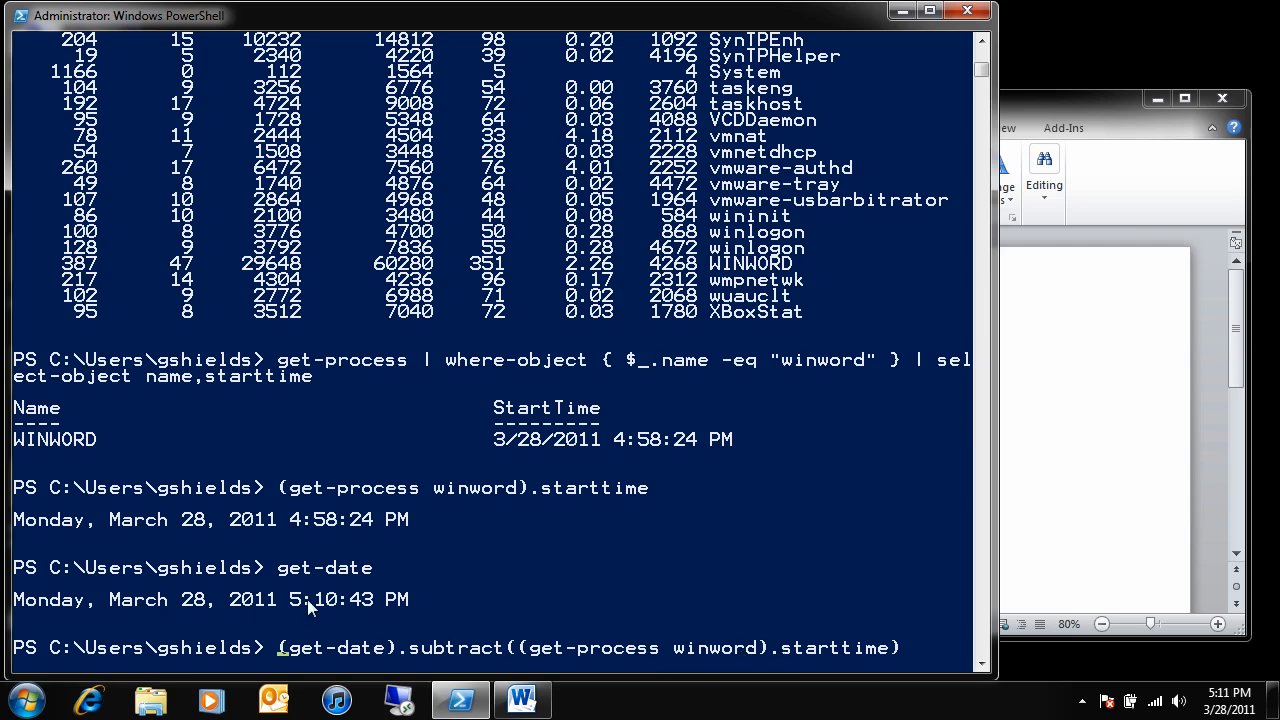
{"action": "mouse_move", "coordinate": [367, 610]}
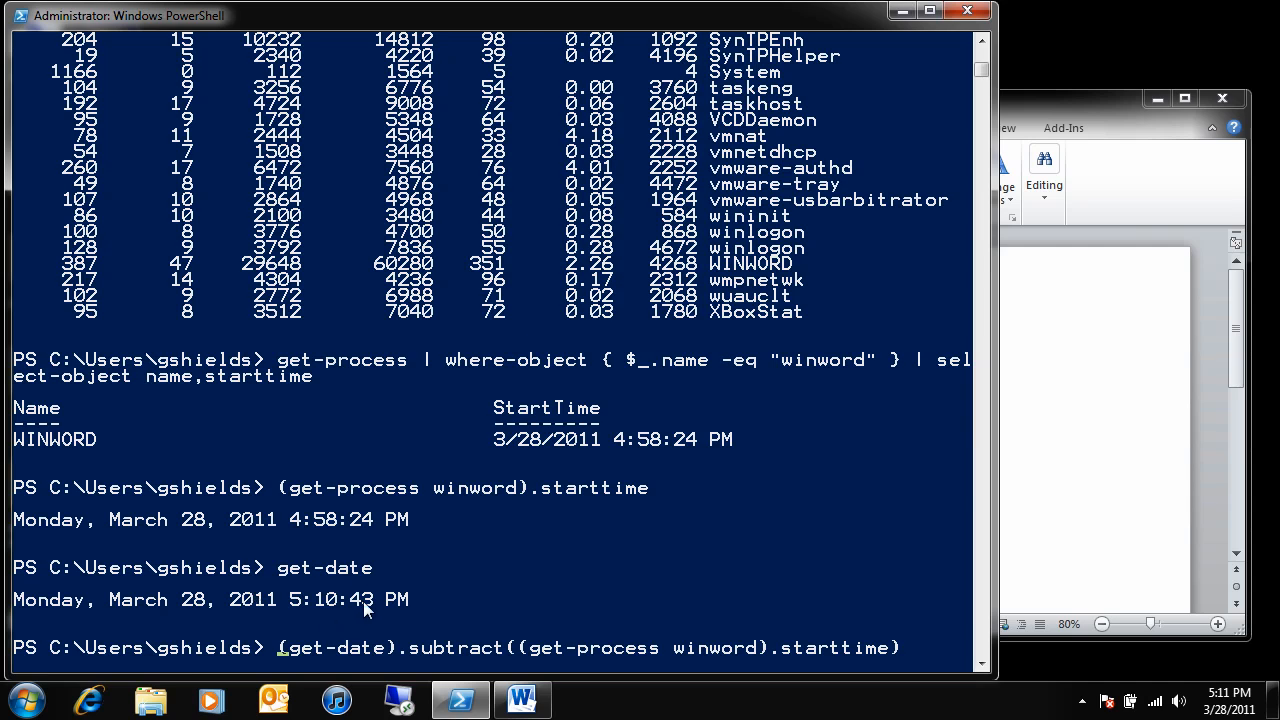
{"action": "mouse_move", "coordinate": [350, 530]}
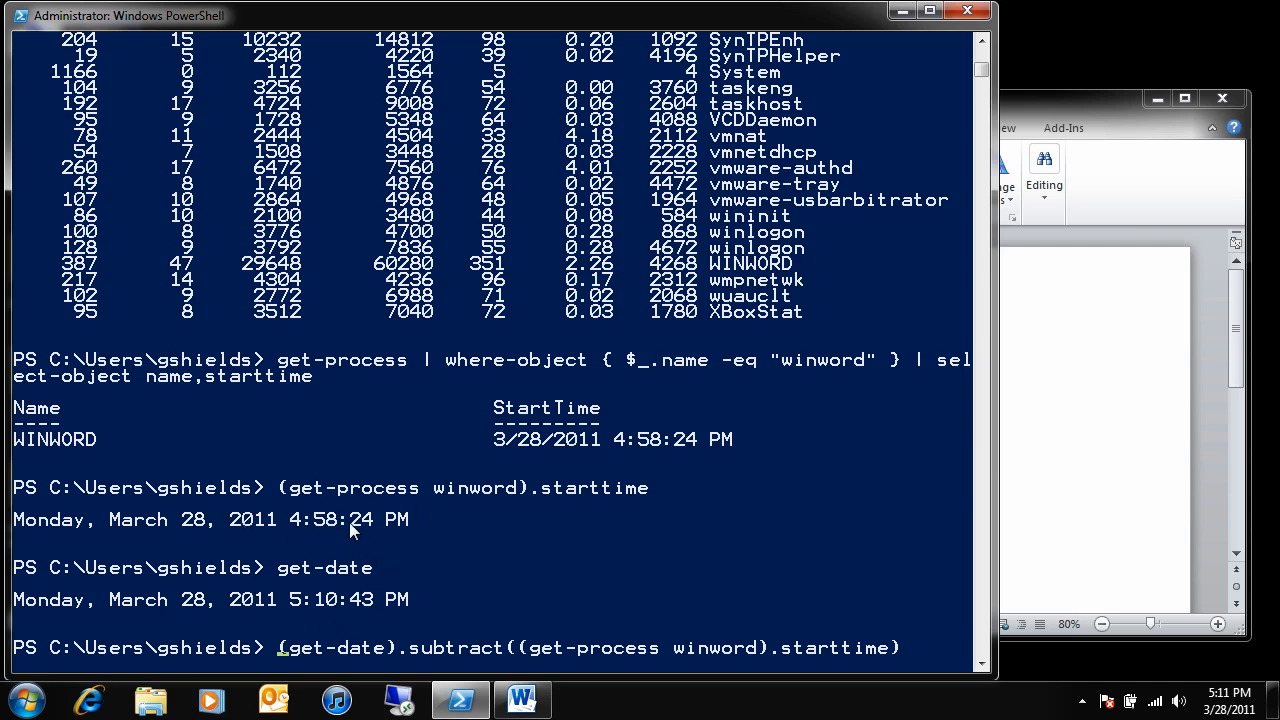
{"action": "mouse_move", "coordinate": [565, 505]}
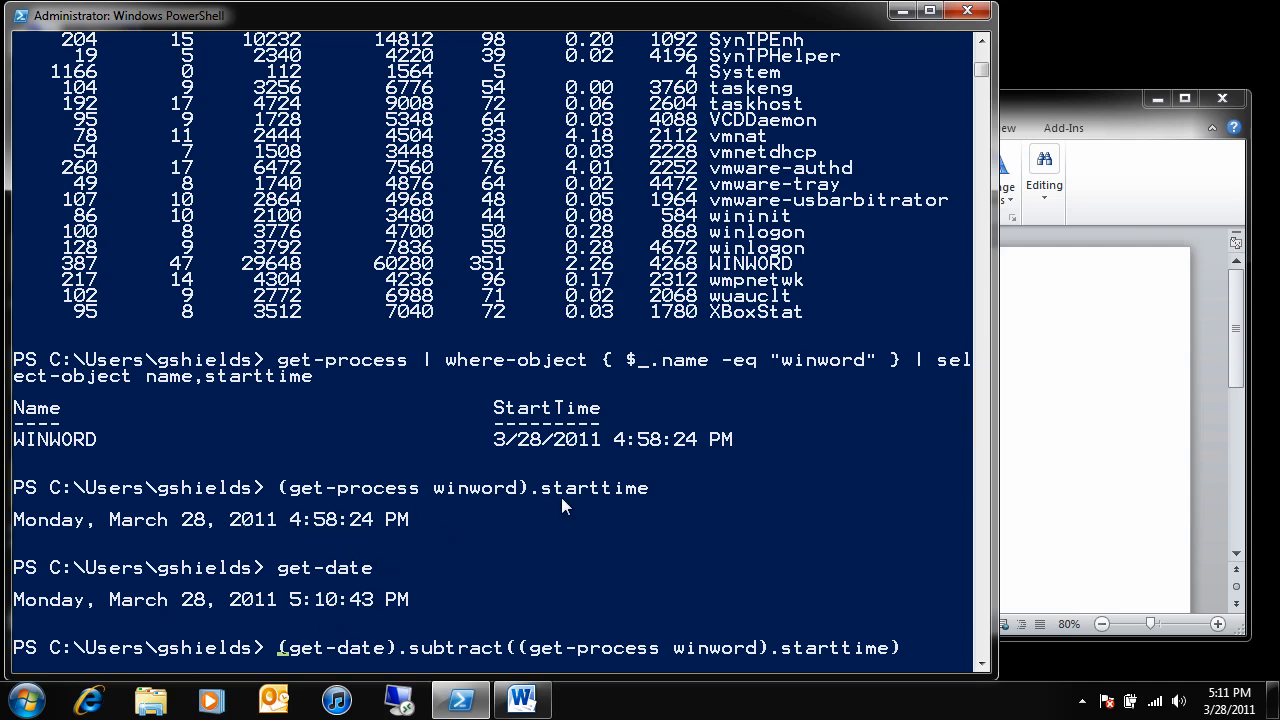
{"action": "key", "text": "Return"}
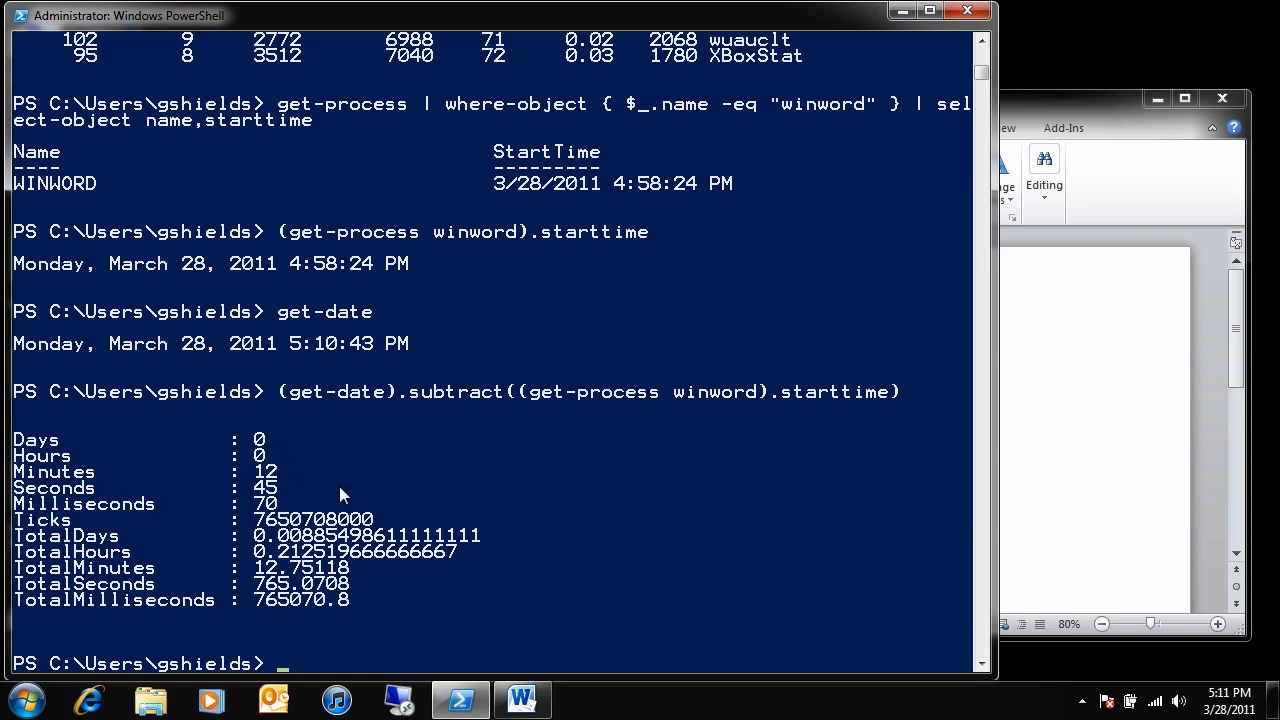
{"action": "mouse_move", "coordinate": [345, 463]}
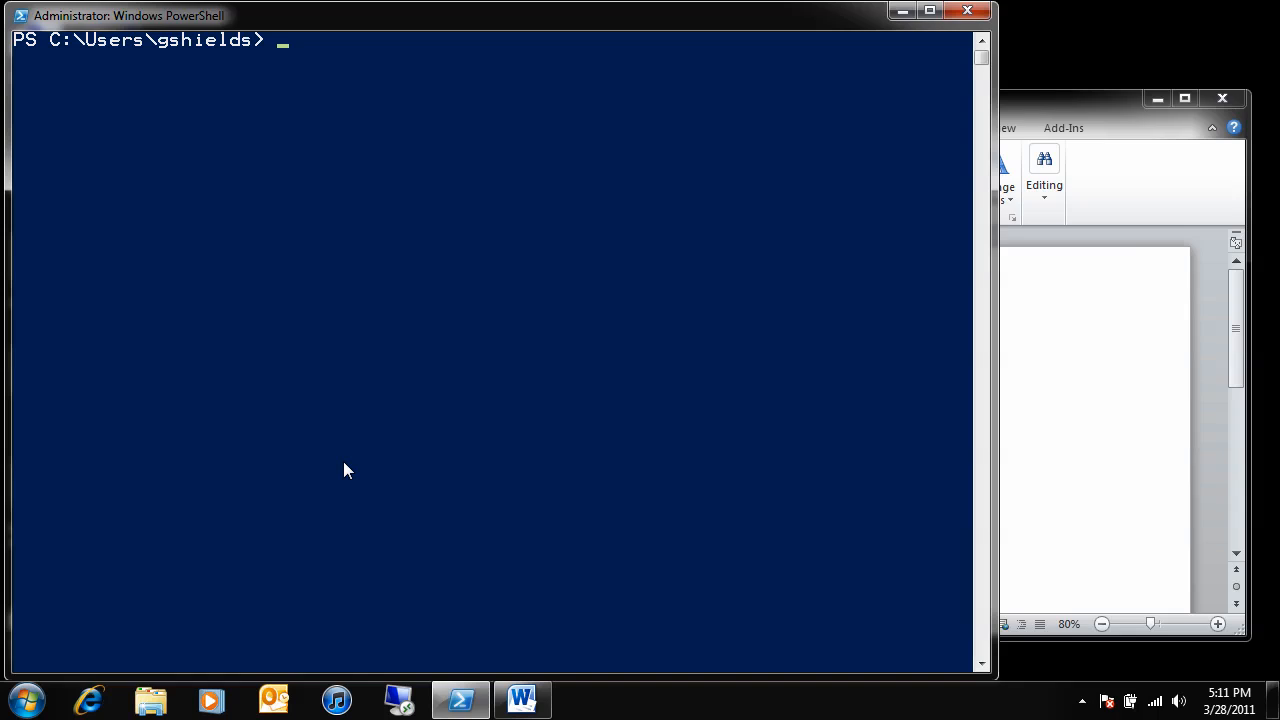
Step: Type foreach ($Proc in (Get-Process)) { to open the loop
{"action": "type", "text": "foreach ("}
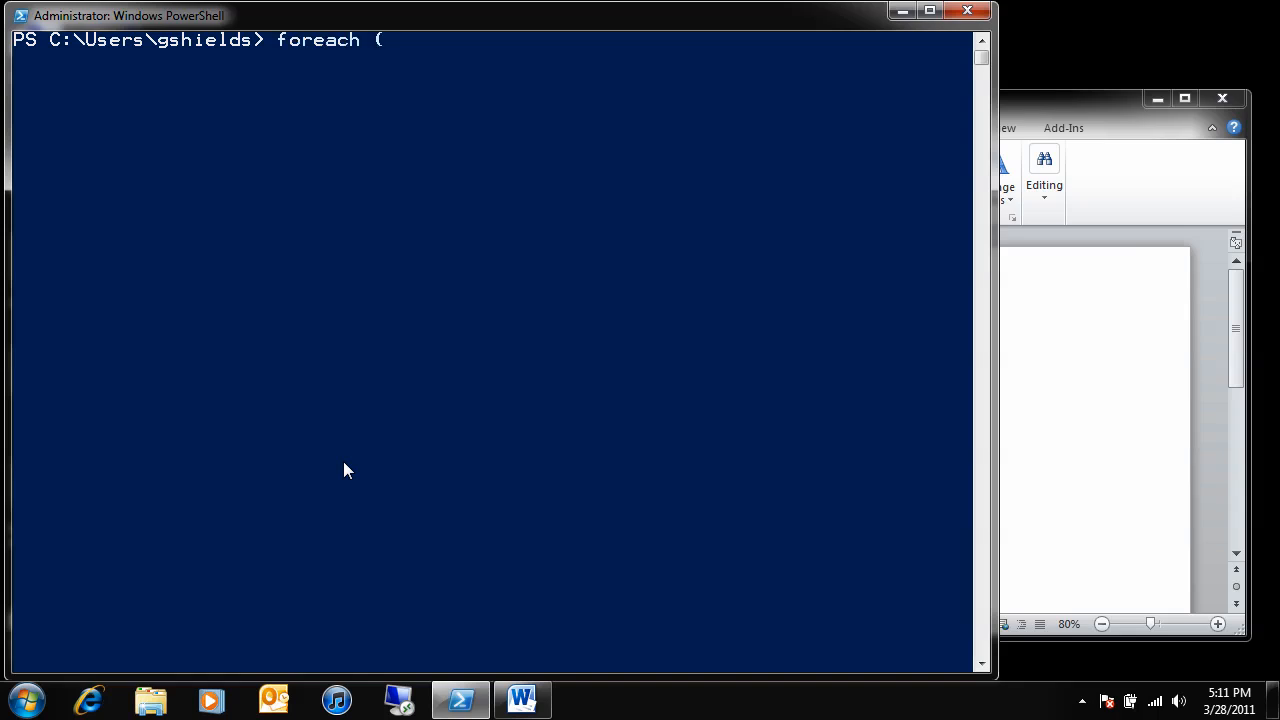
{"action": "type", "text": "$Pr"}
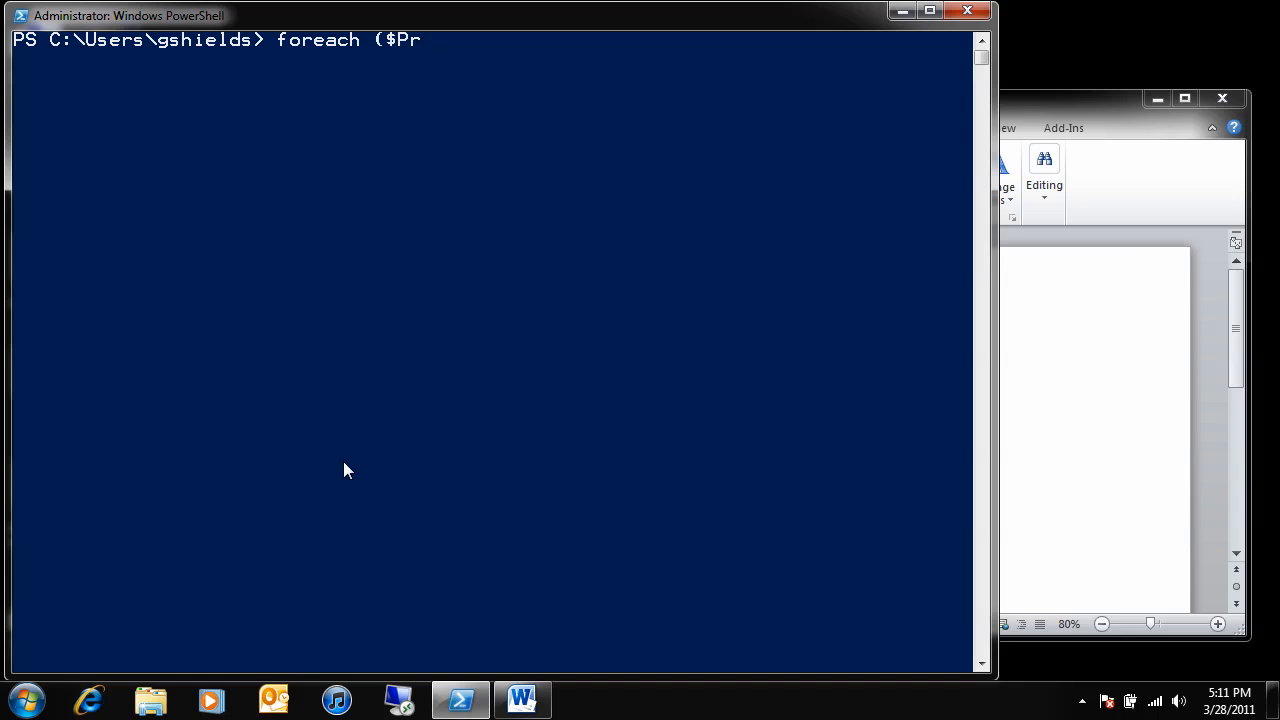
{"action": "type", "text": "oc in (Get-P"}
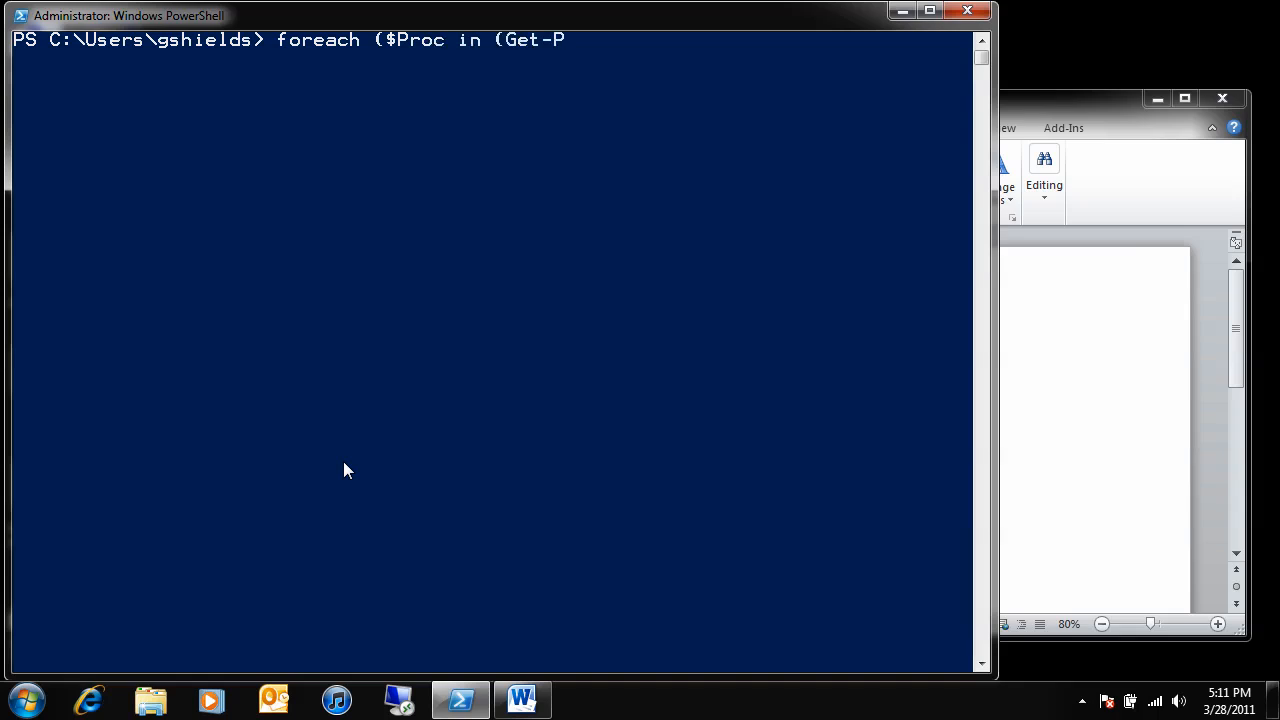
{"action": "type", "text": "rocess)"}
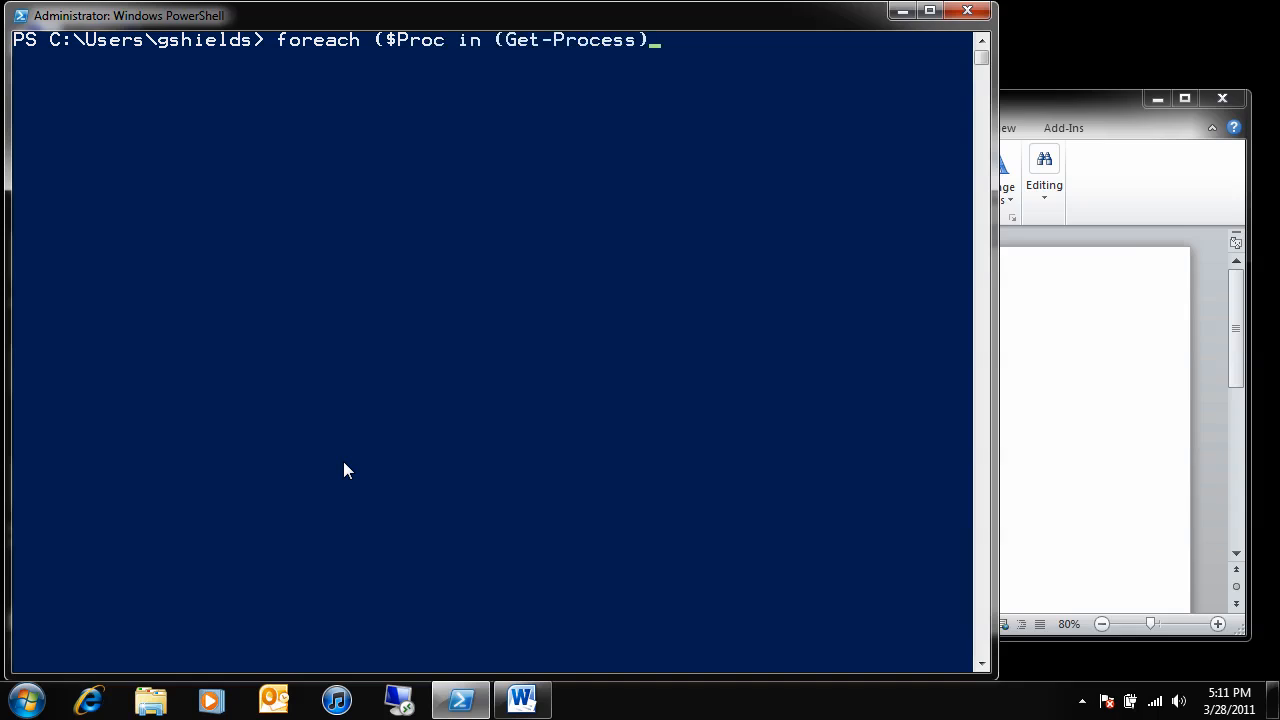
{"action": "type", "text": ") {"}
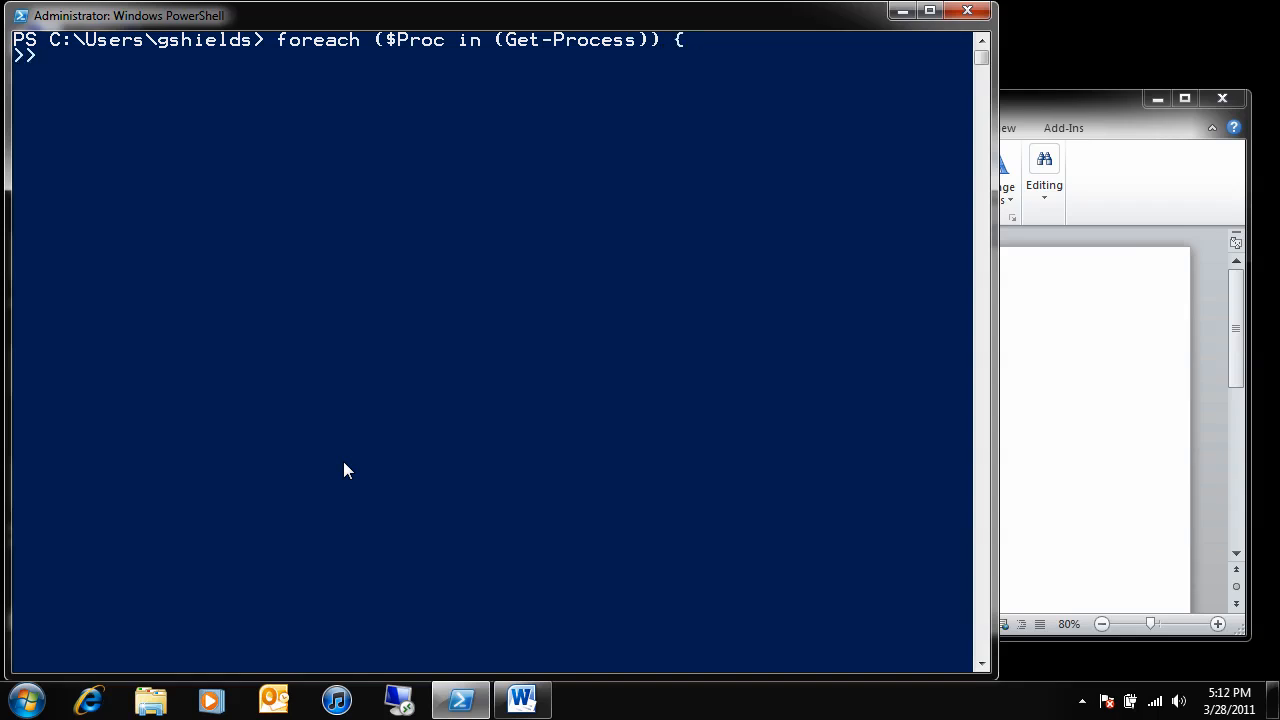
Step: Write the loop line $ElapsedTime = (Get-Date).Subtract($Proc.StartTime)
{"action": "type", "text": "$E"}
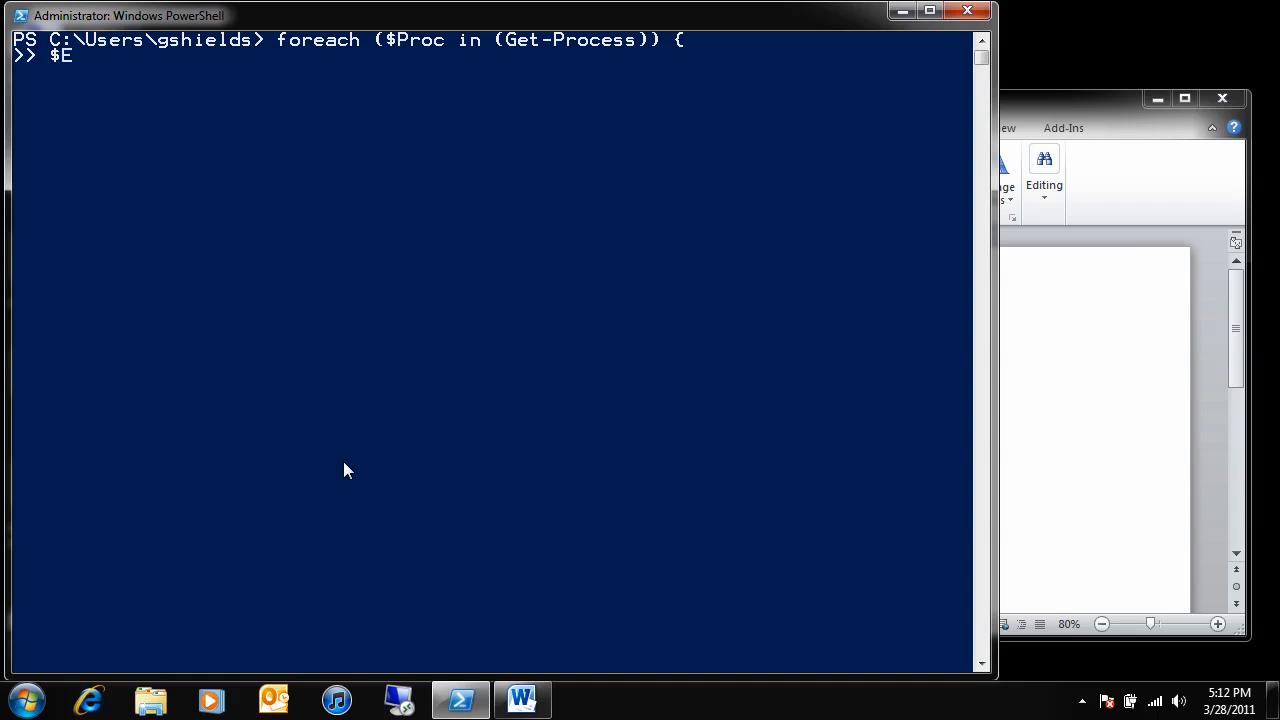
{"action": "type", "text": "lapsedTime"}
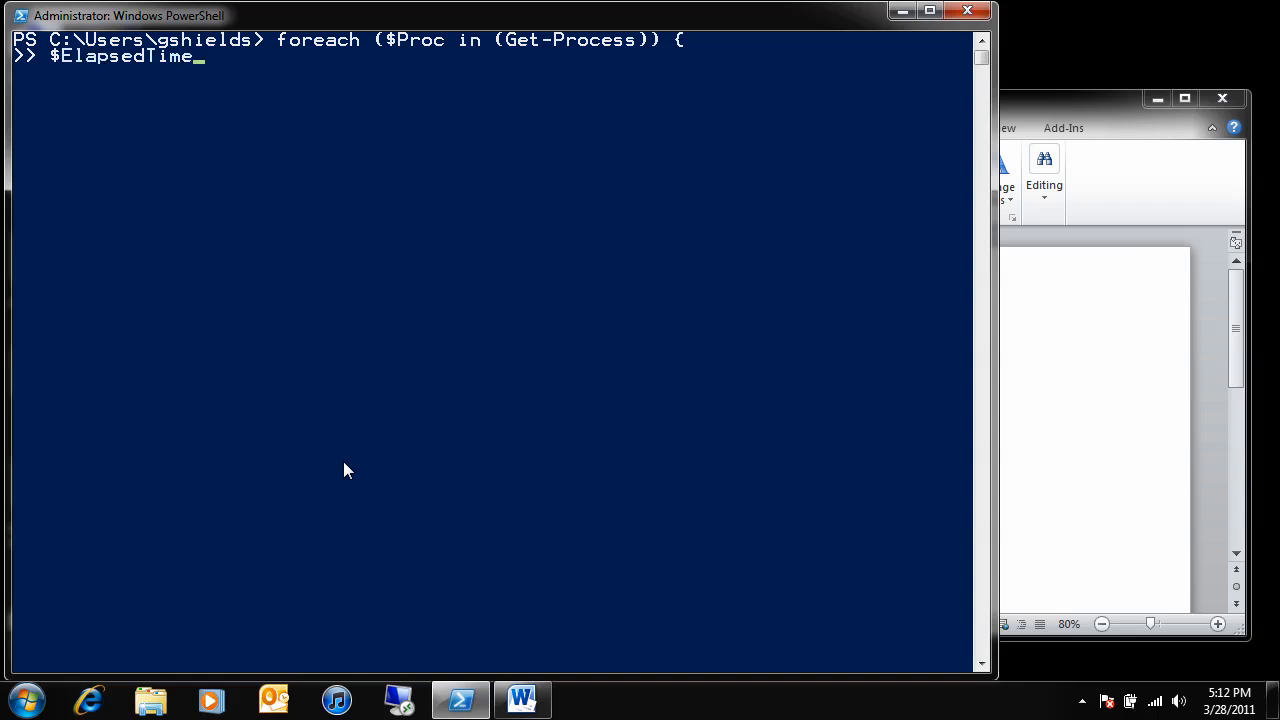
{"action": "type", "text": "= ("}
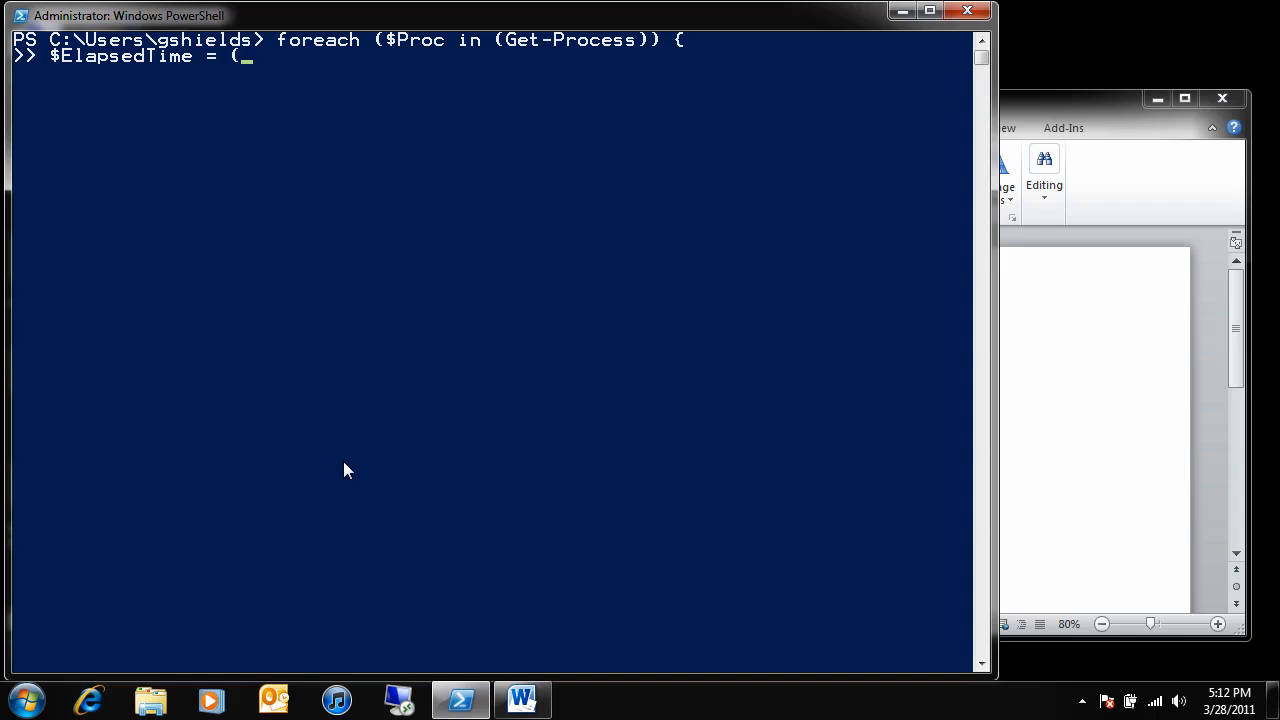
{"action": "type", "text": "Get-Date).Sub"}
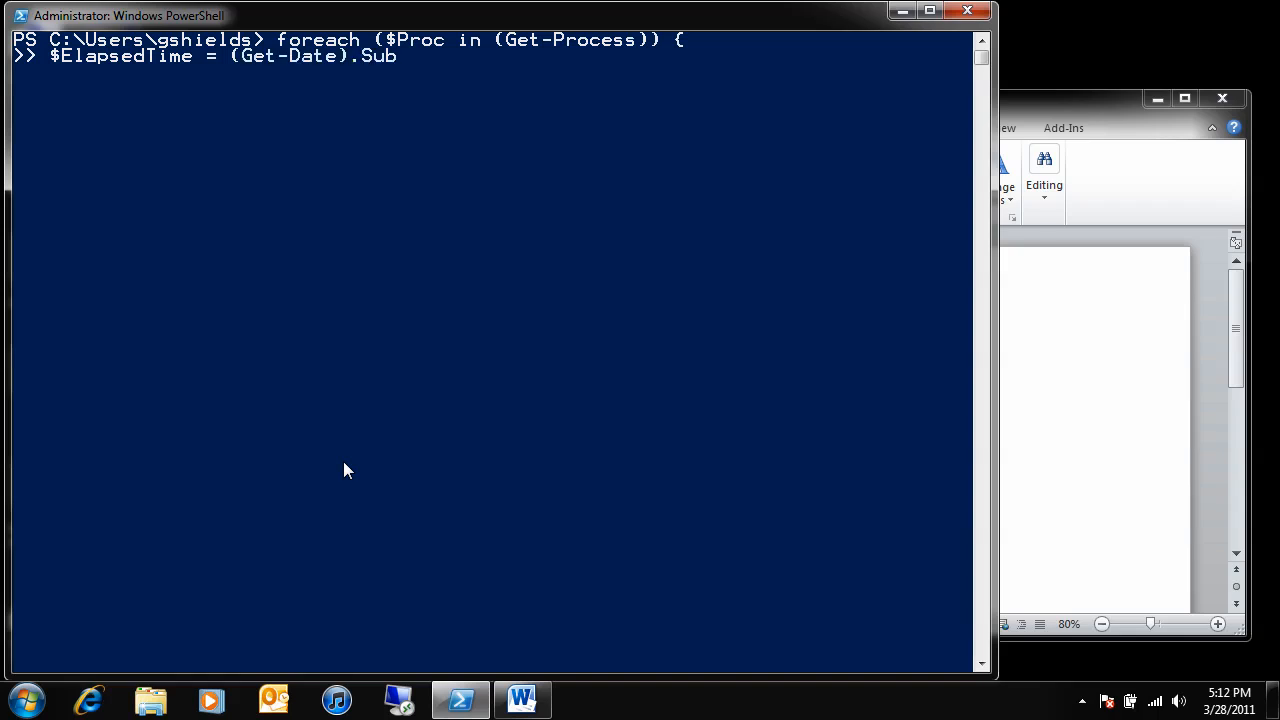
{"action": "type", "text": "tract($"}
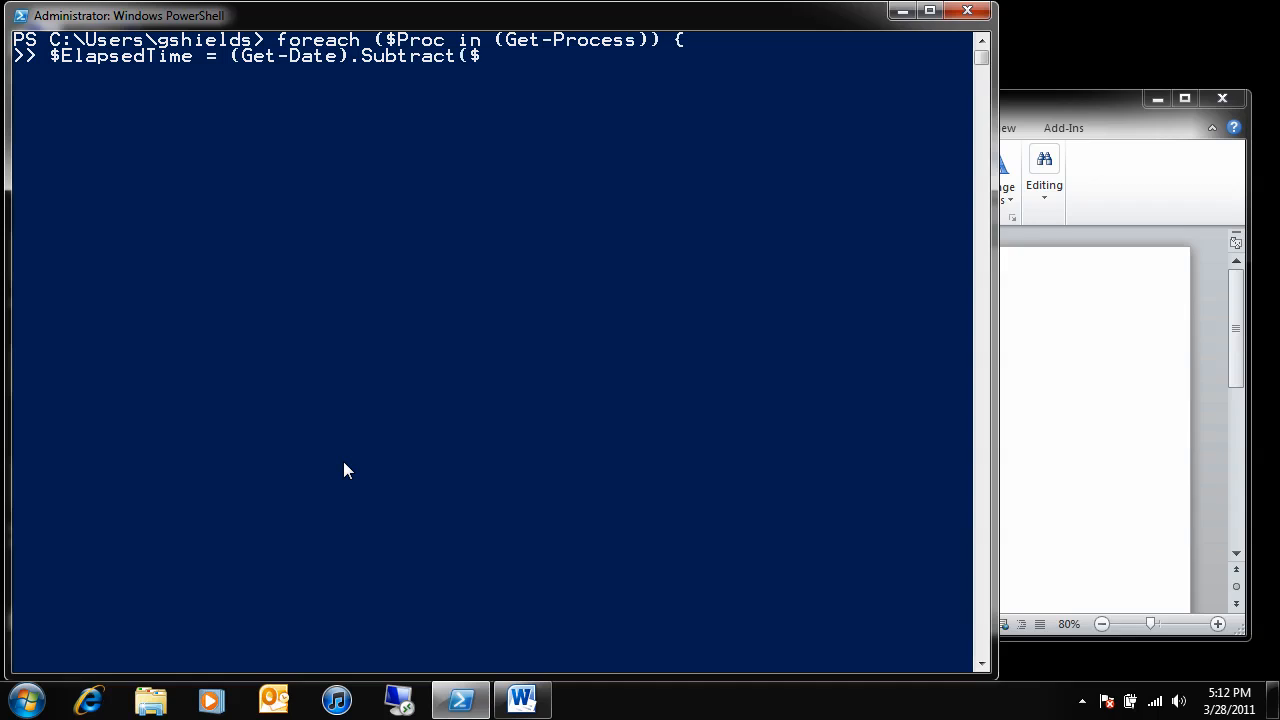
{"action": "type", "text": "Proc"}
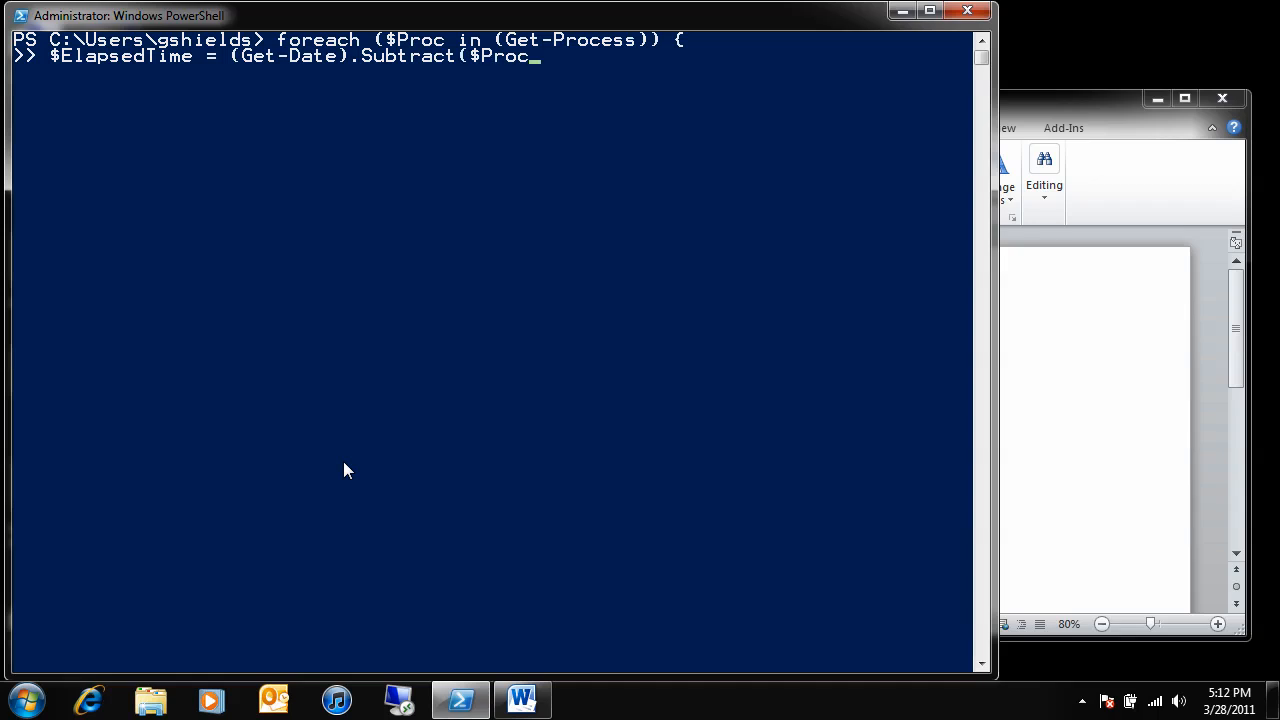
{"action": "type", "text": ".S"}
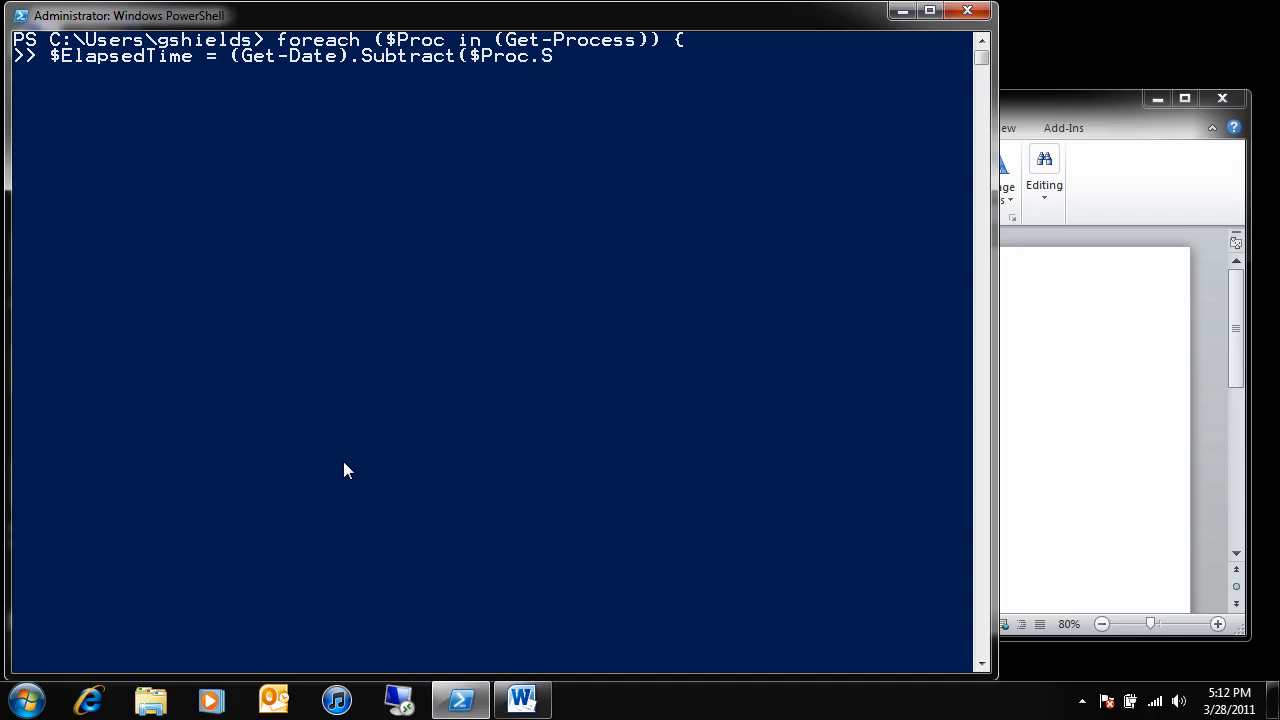
{"action": "type", "text": "tartTime) ;"}
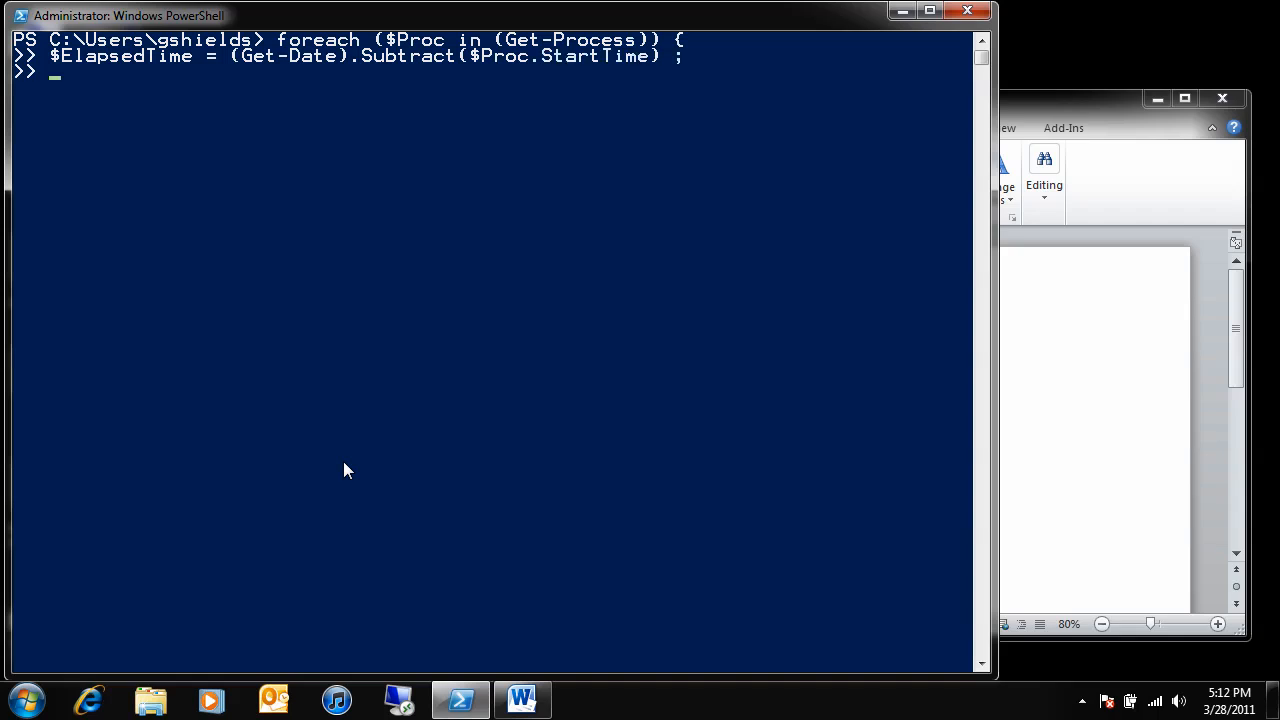
Step: Add Write-Host $Proc.name,$ElapsedTime.Minutes and close the loop with a brace
{"action": "type", "text": "Write-0"}
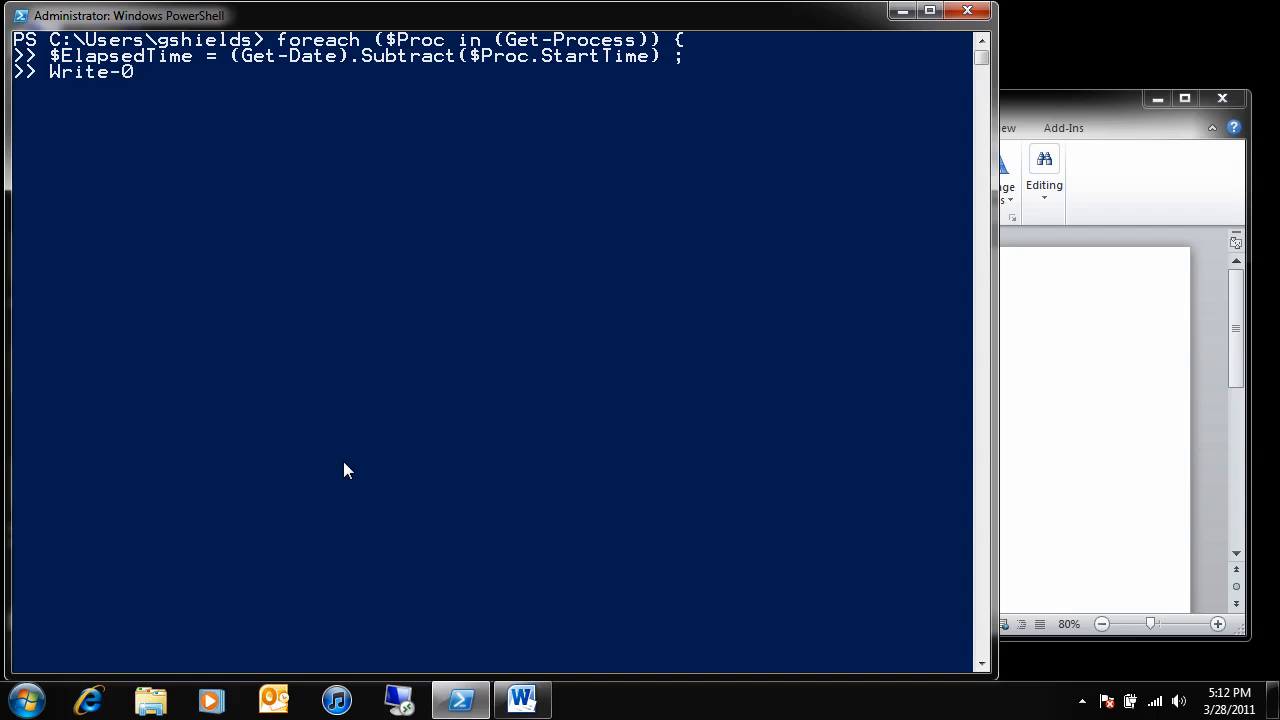
{"action": "type", "text": "Host $"}
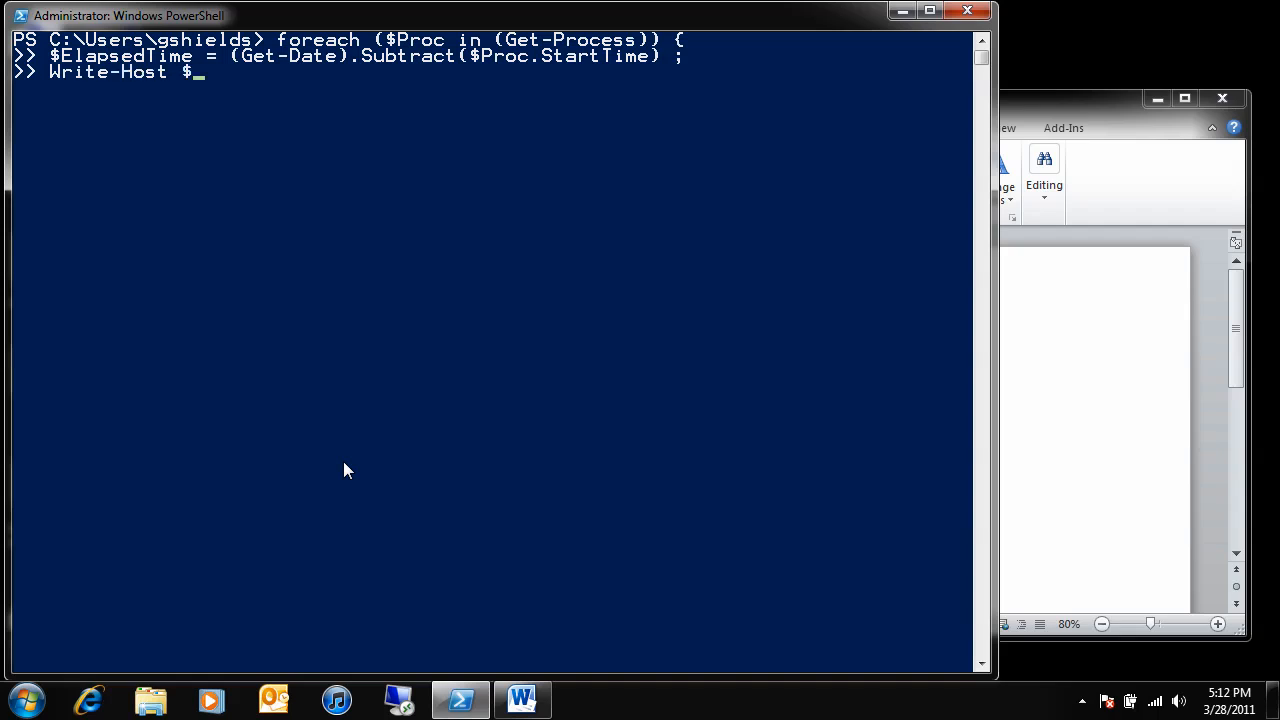
{"action": "type", "text": "Proc.name"}
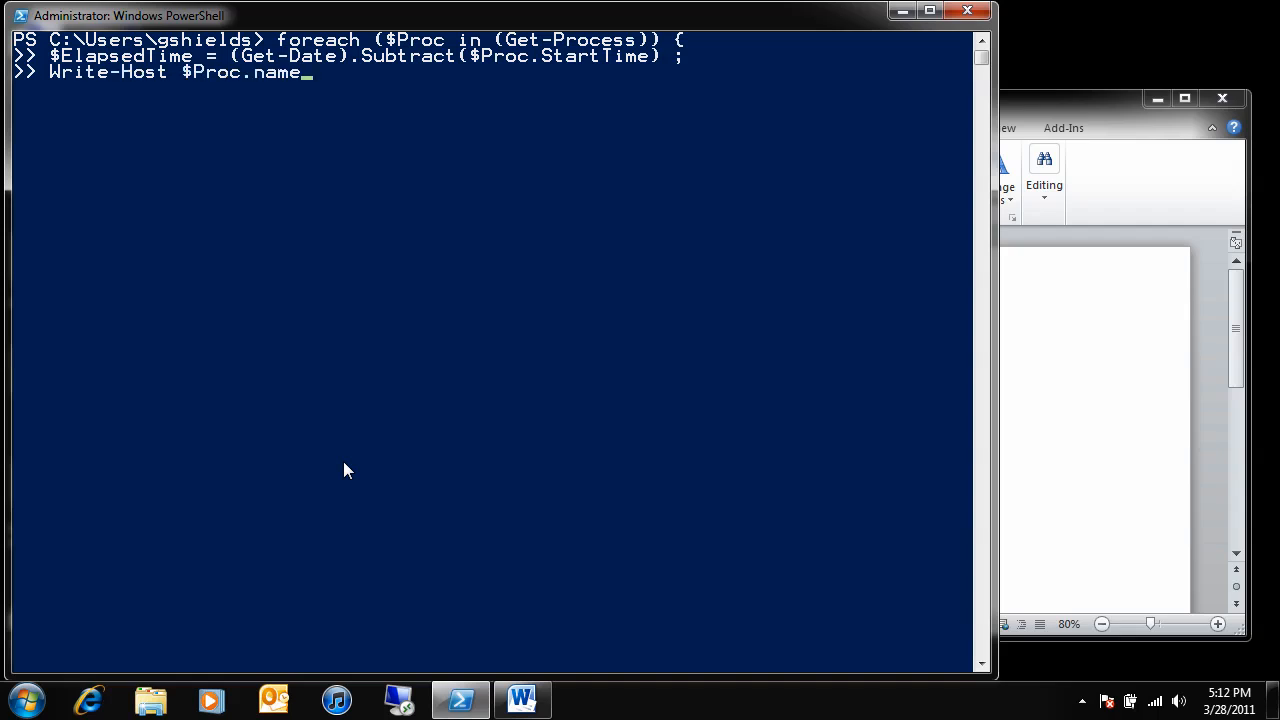
{"action": "type", "text": ",$Elaps"}
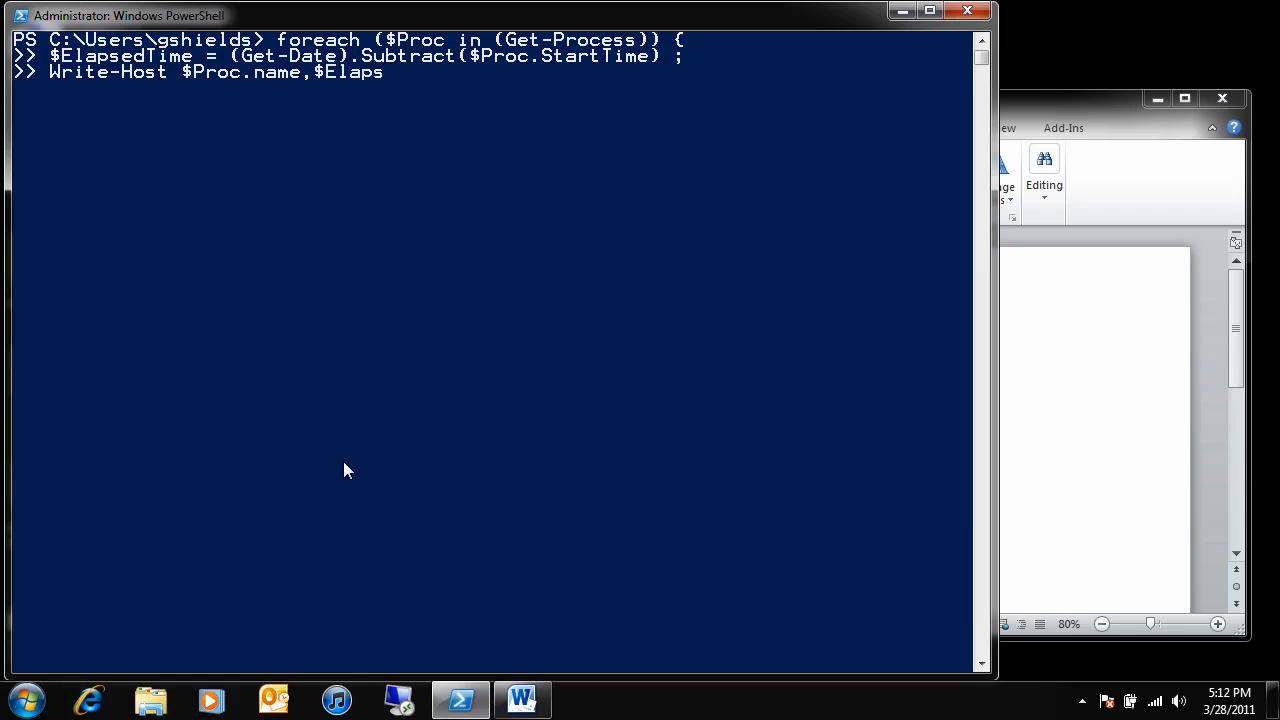
{"action": "type", "text": "edTime.Min"}
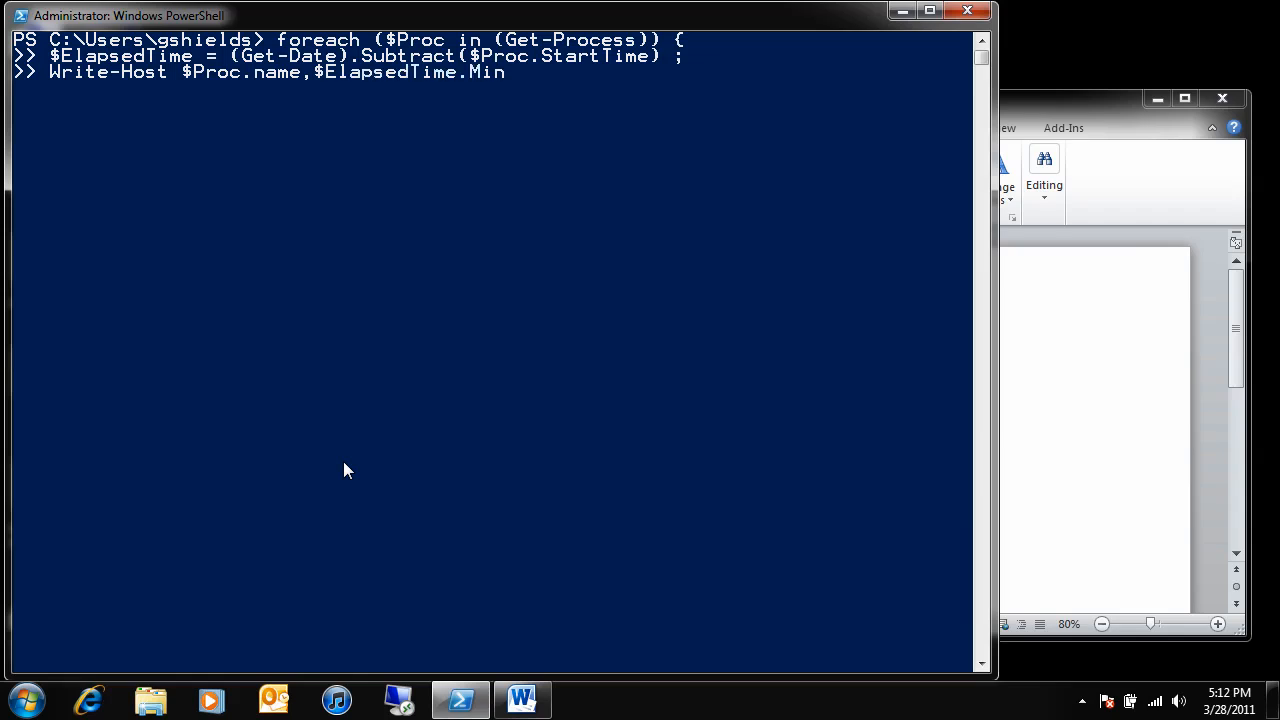
{"action": "type", "text": "utes"}
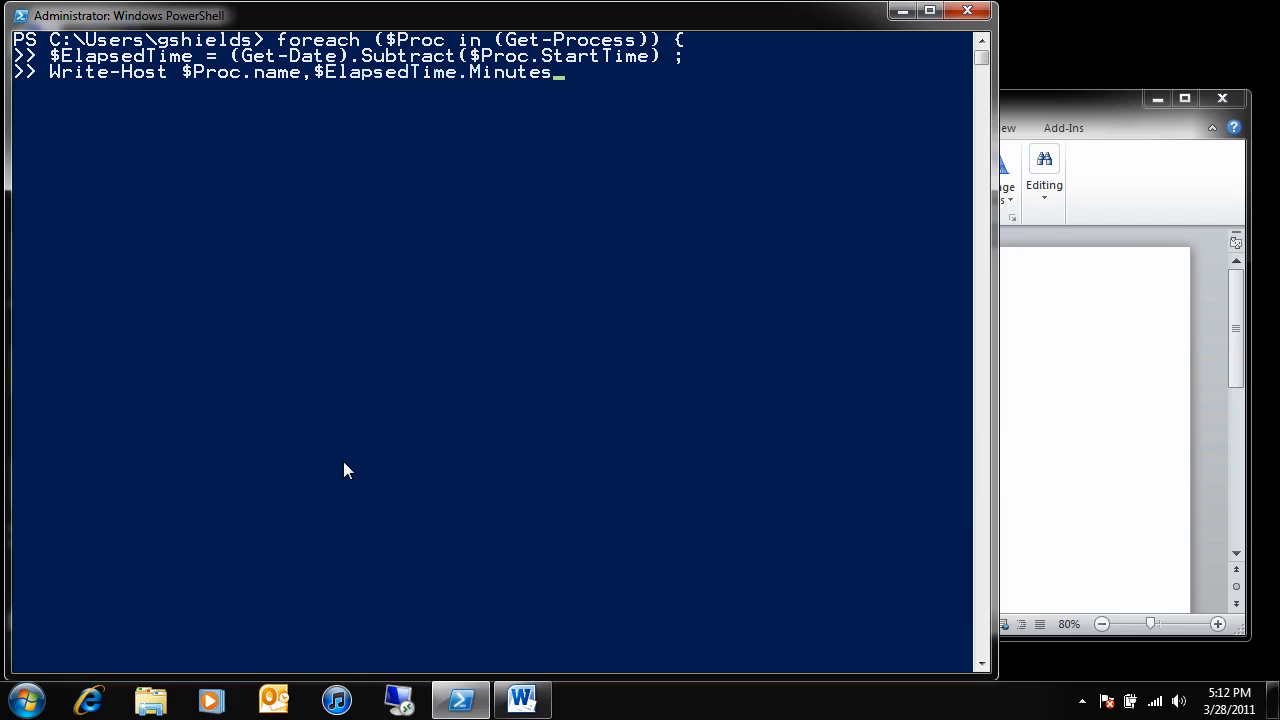
{"action": "key", "text": "Return"}
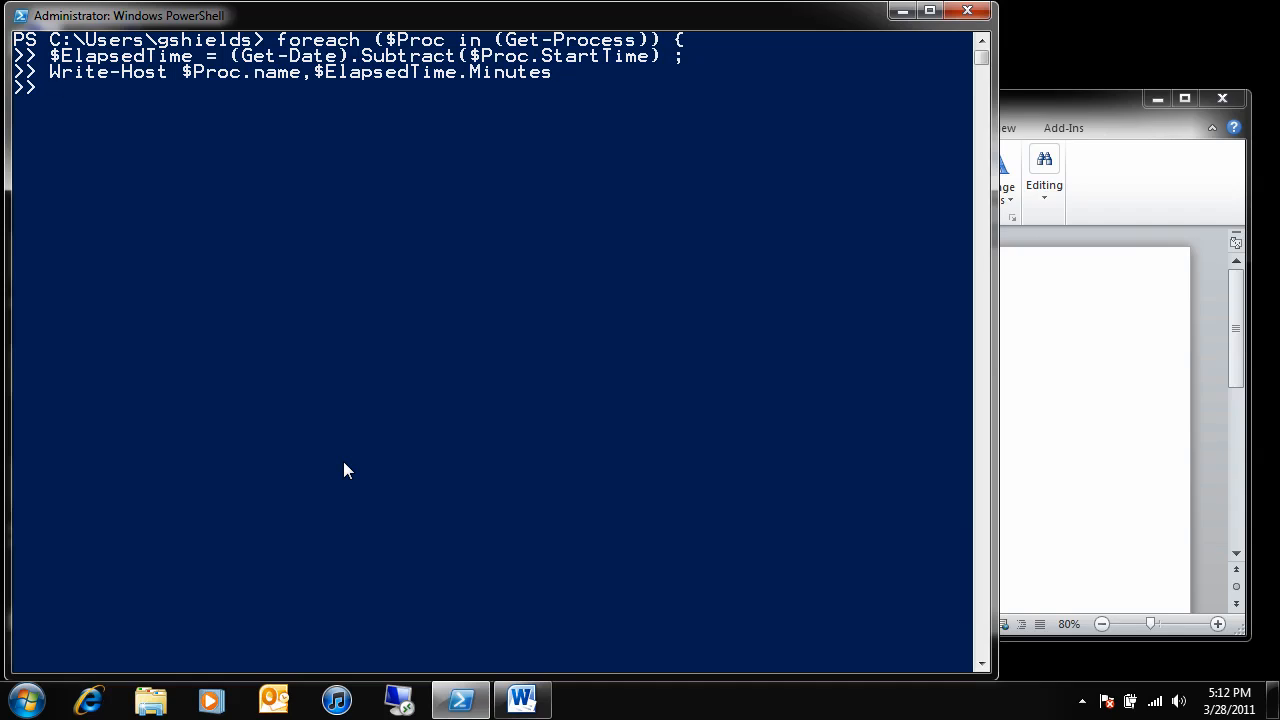
{"action": "type", "text": "}"}
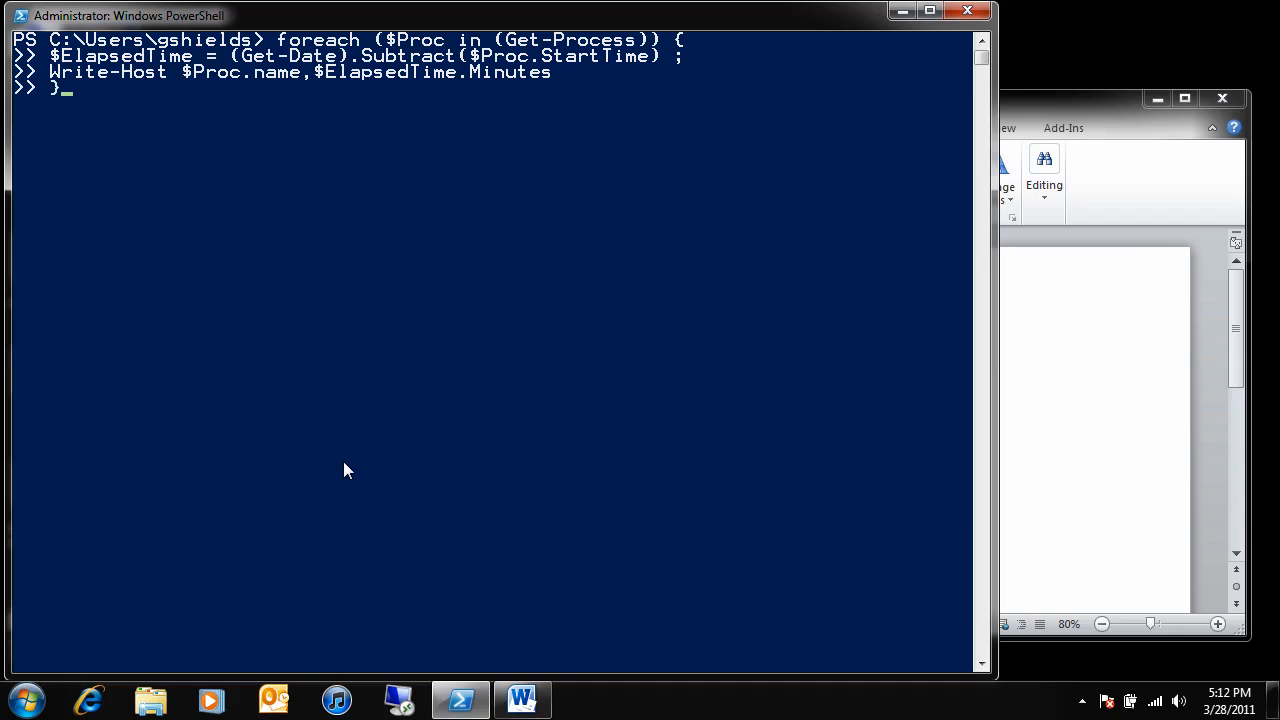
Step: Execute the foreach loop, listing each process with elapsed minutes plus one Subtract error
{"action": "key", "text": "Return"}
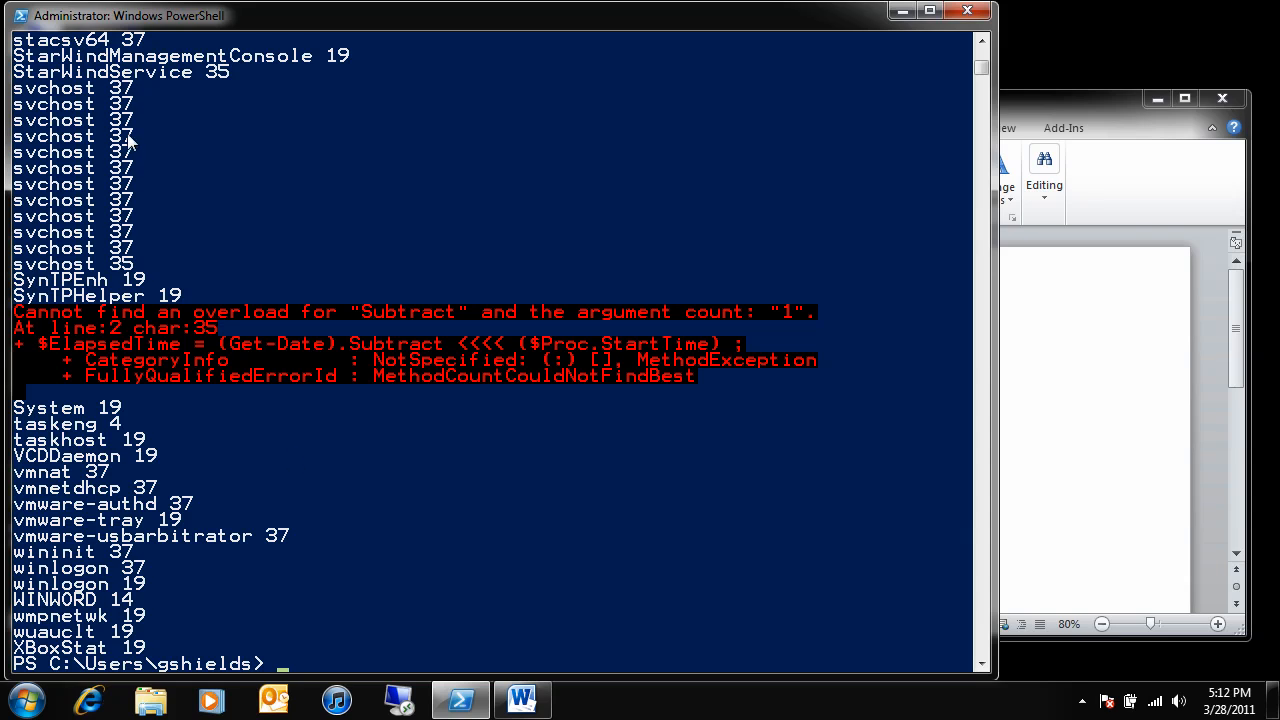
{"action": "mouse_move", "coordinate": [72, 519]}
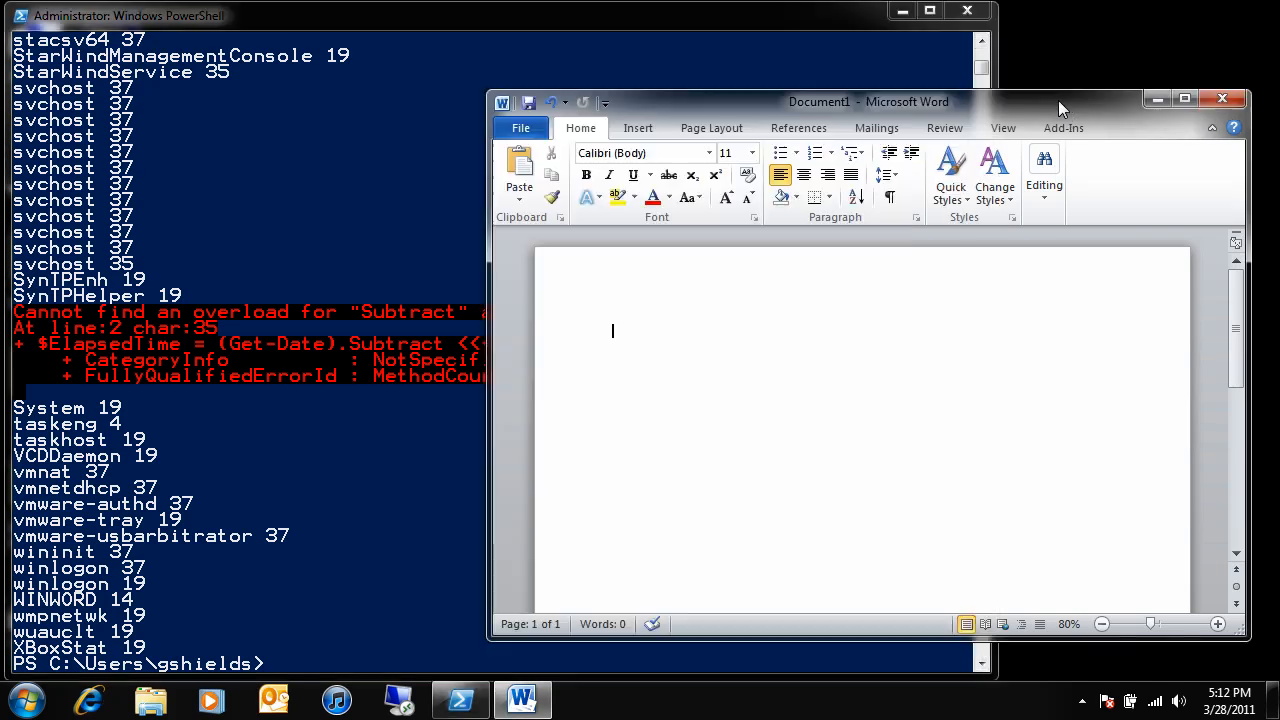
{"action": "mouse_move", "coordinate": [847, 345]}
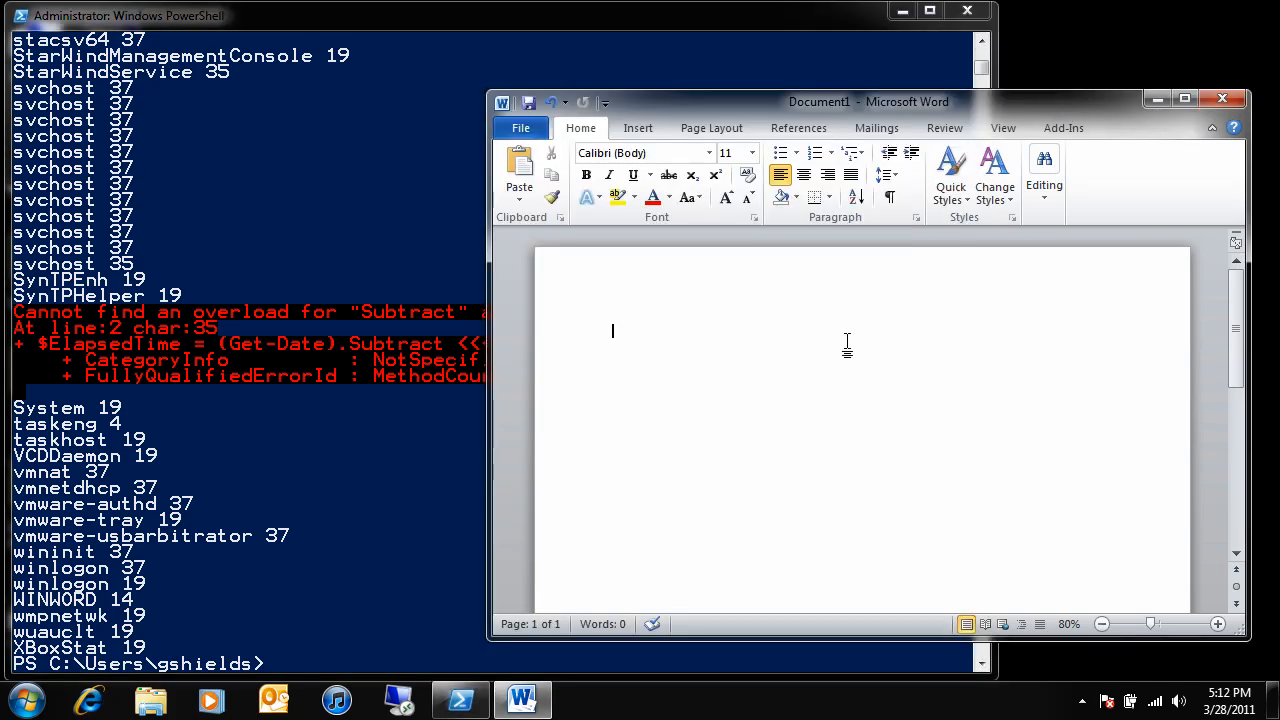